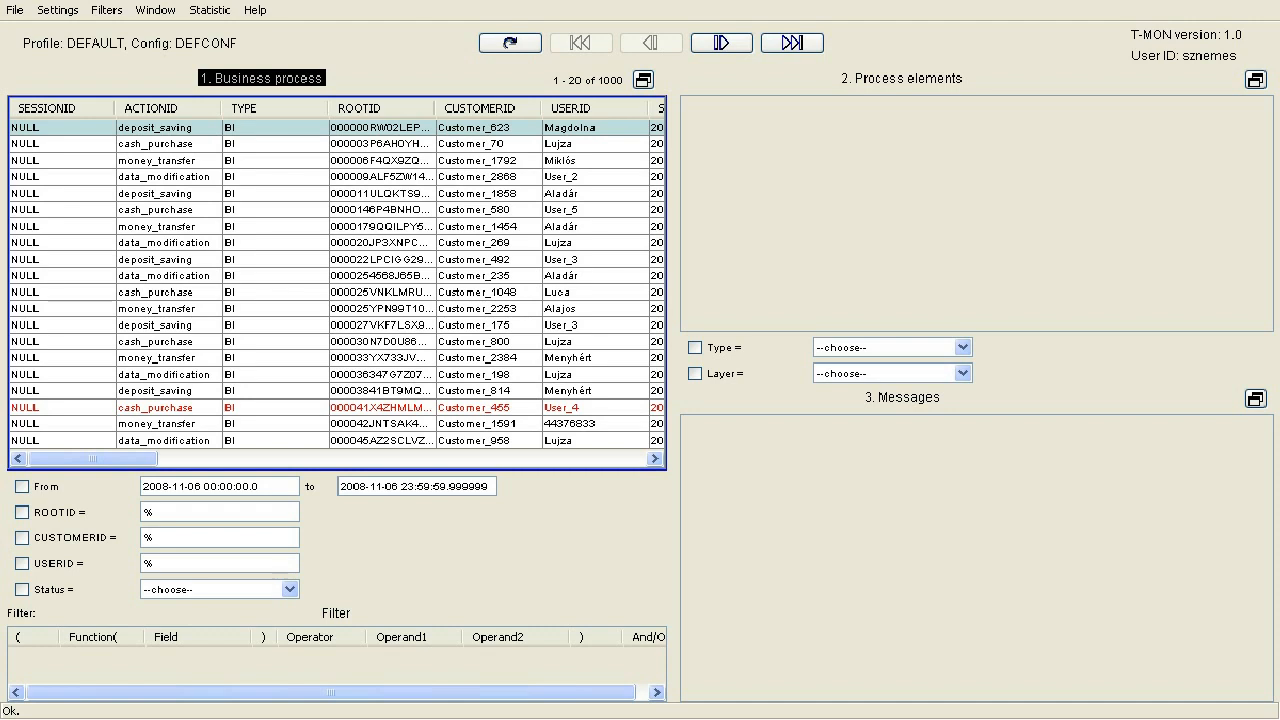
{"action": "mouse_move", "coordinate": [1100, 698]}
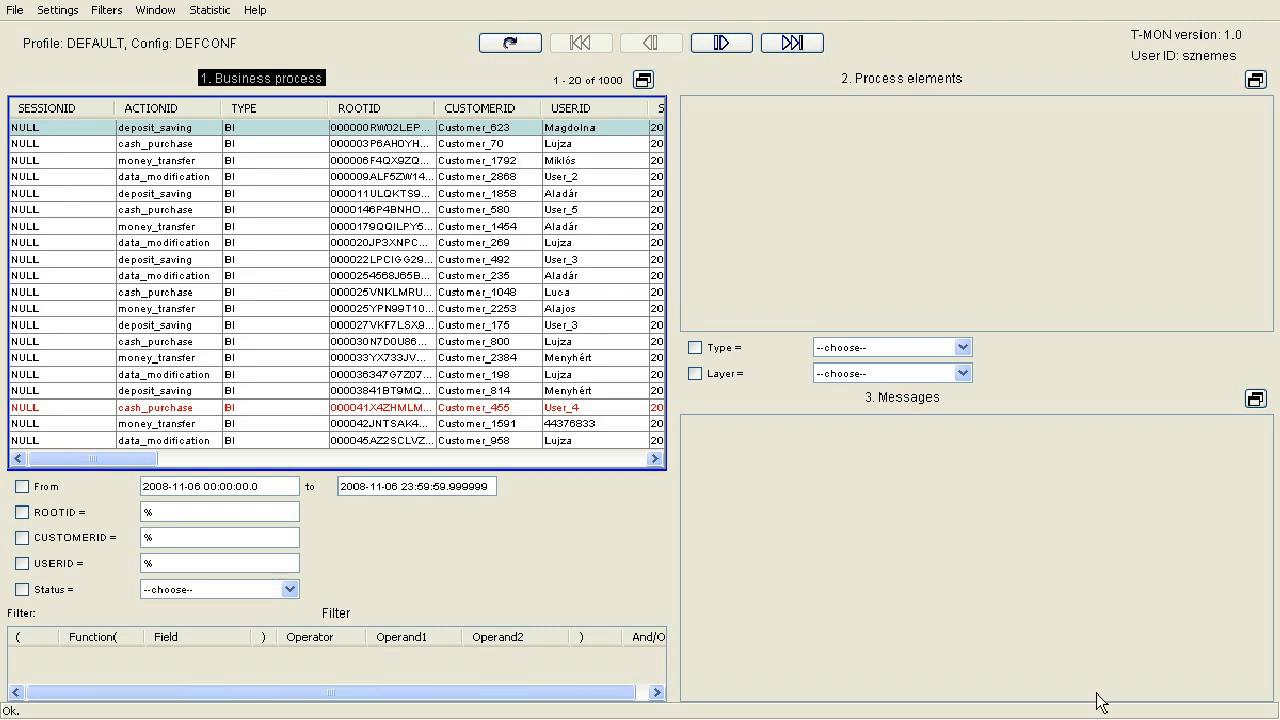
{"action": "mouse_move", "coordinate": [470, 345]}
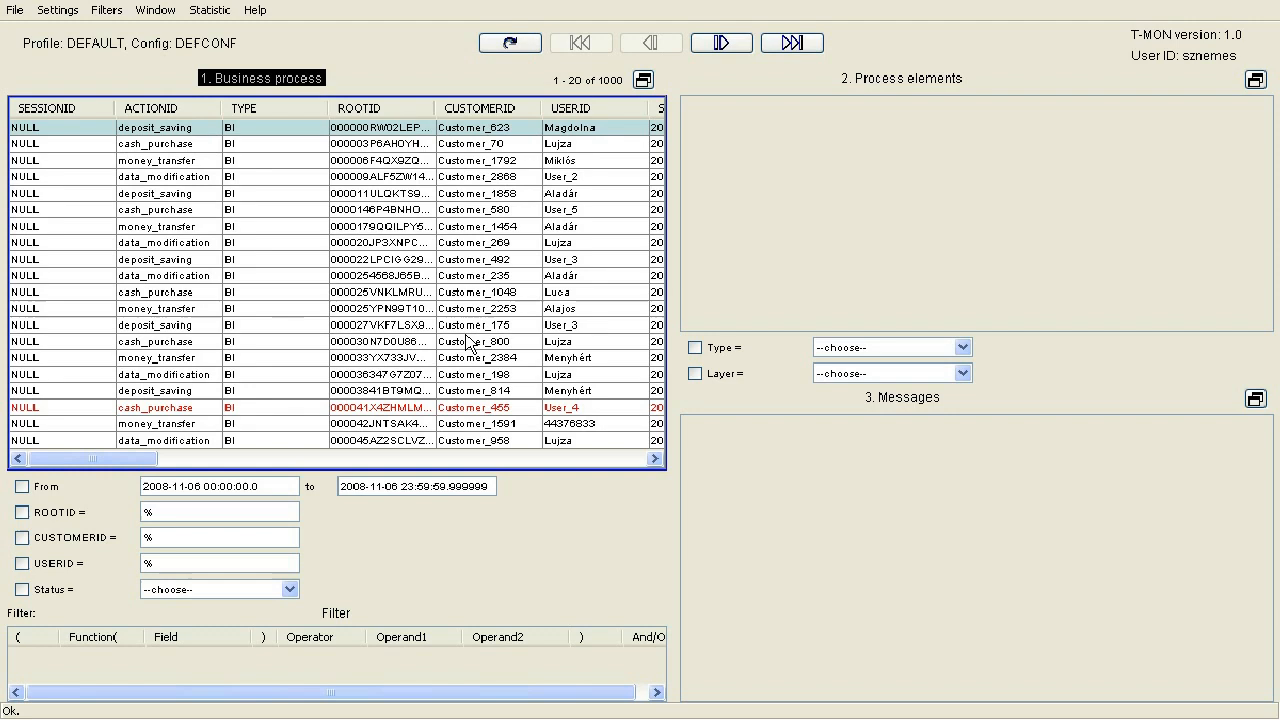
{"action": "mouse_move", "coordinate": [444, 375]}
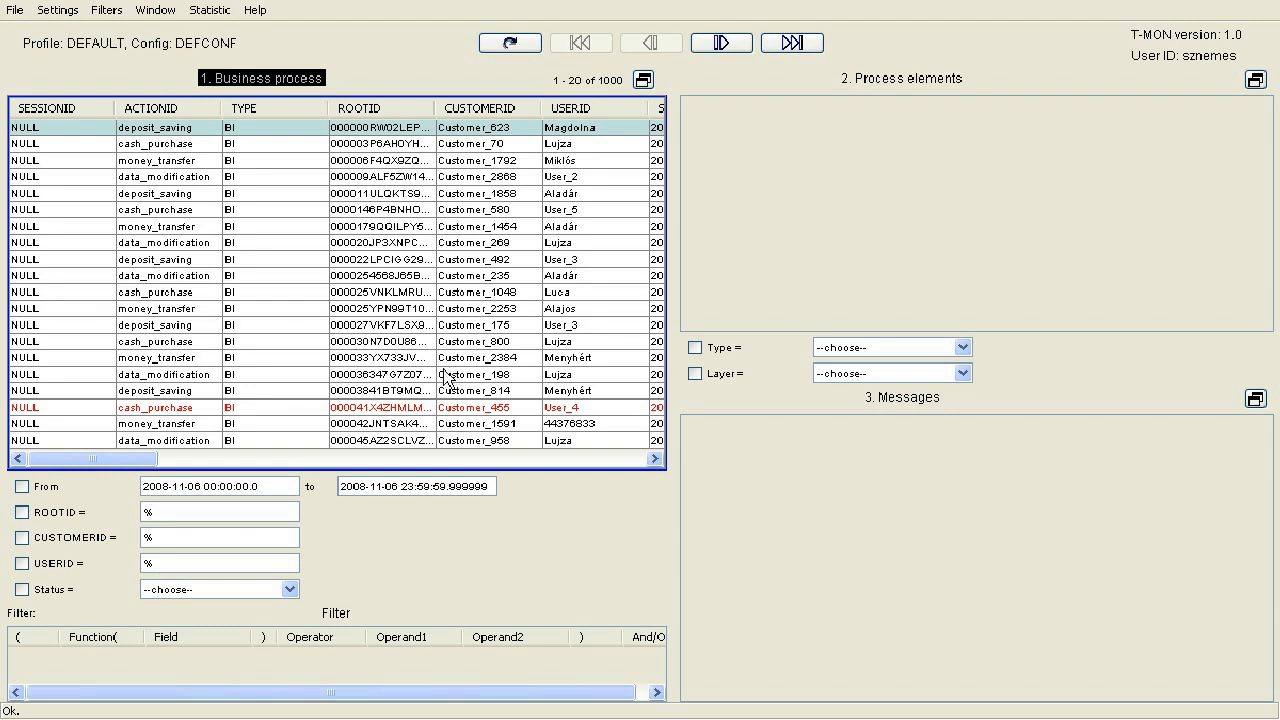
{"action": "mouse_move", "coordinate": [290, 190]}
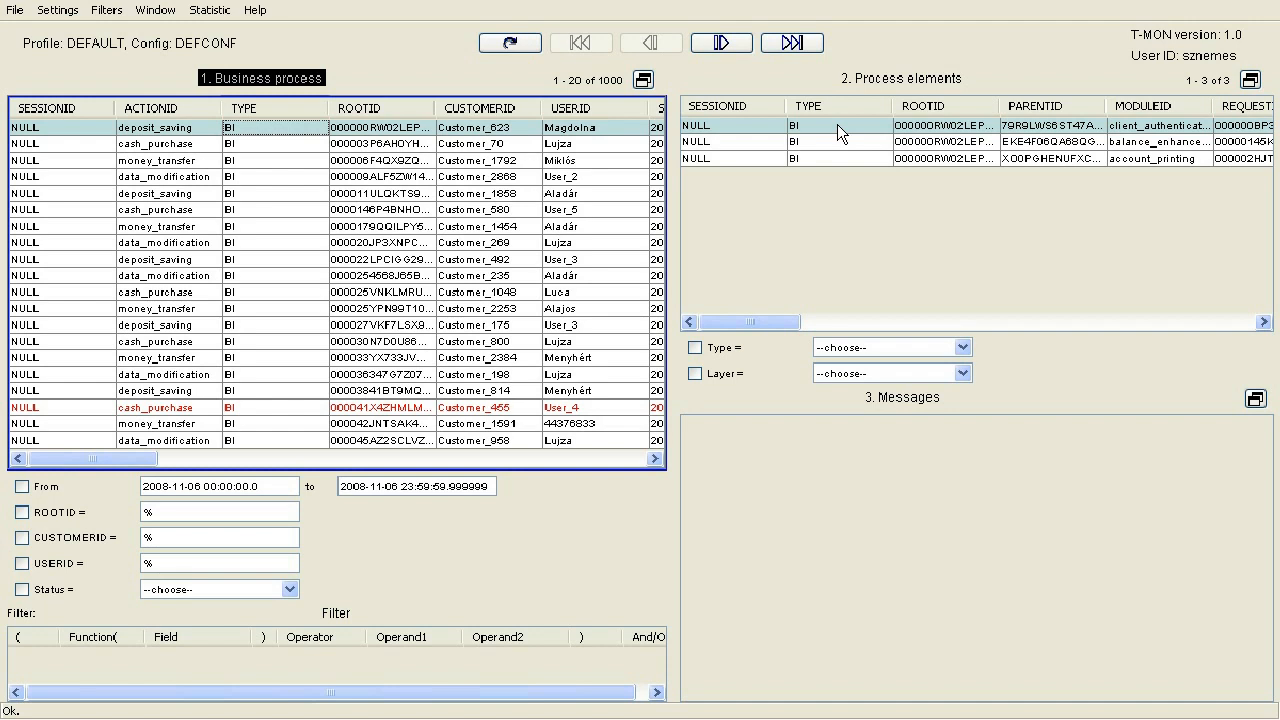
{"action": "mouse_move", "coordinate": [876, 130]}
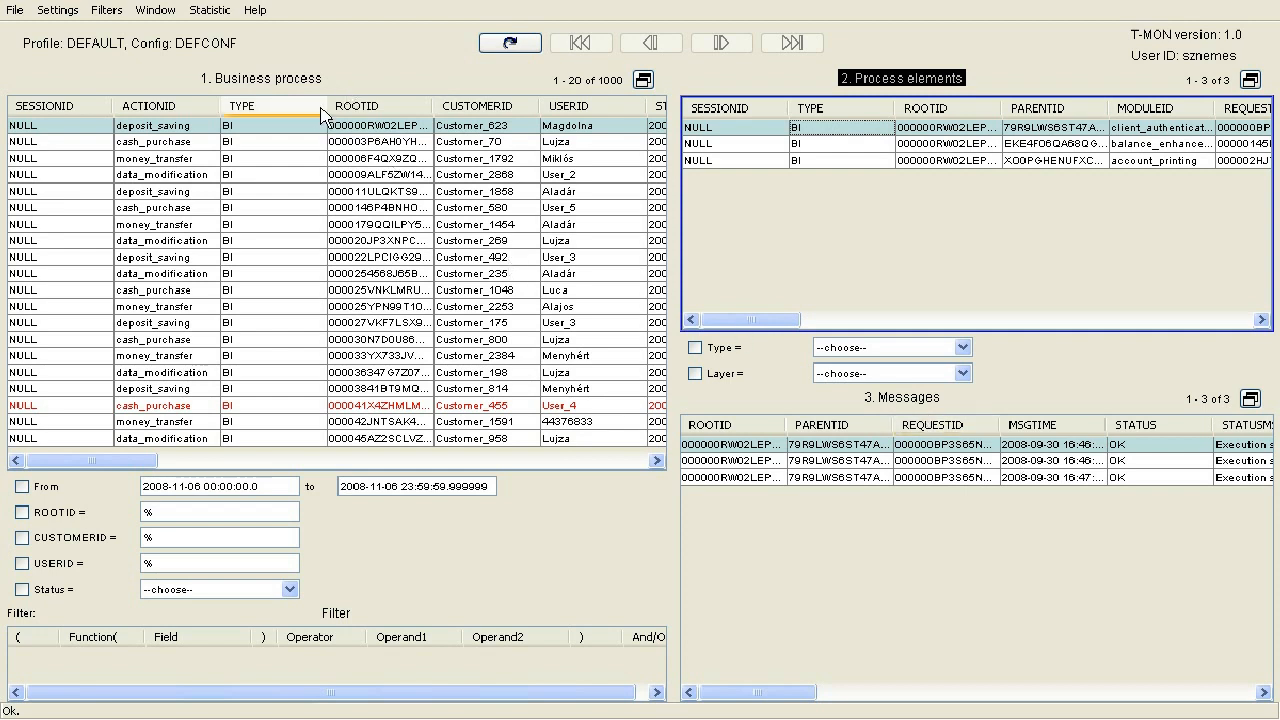
Step: Reorder the process columns to ACTIONID, CUSTOMERID, USERID, STATUS, SESSIONID, TYPE, ROOTID
{"action": "double_click", "coordinate": [256, 105]}
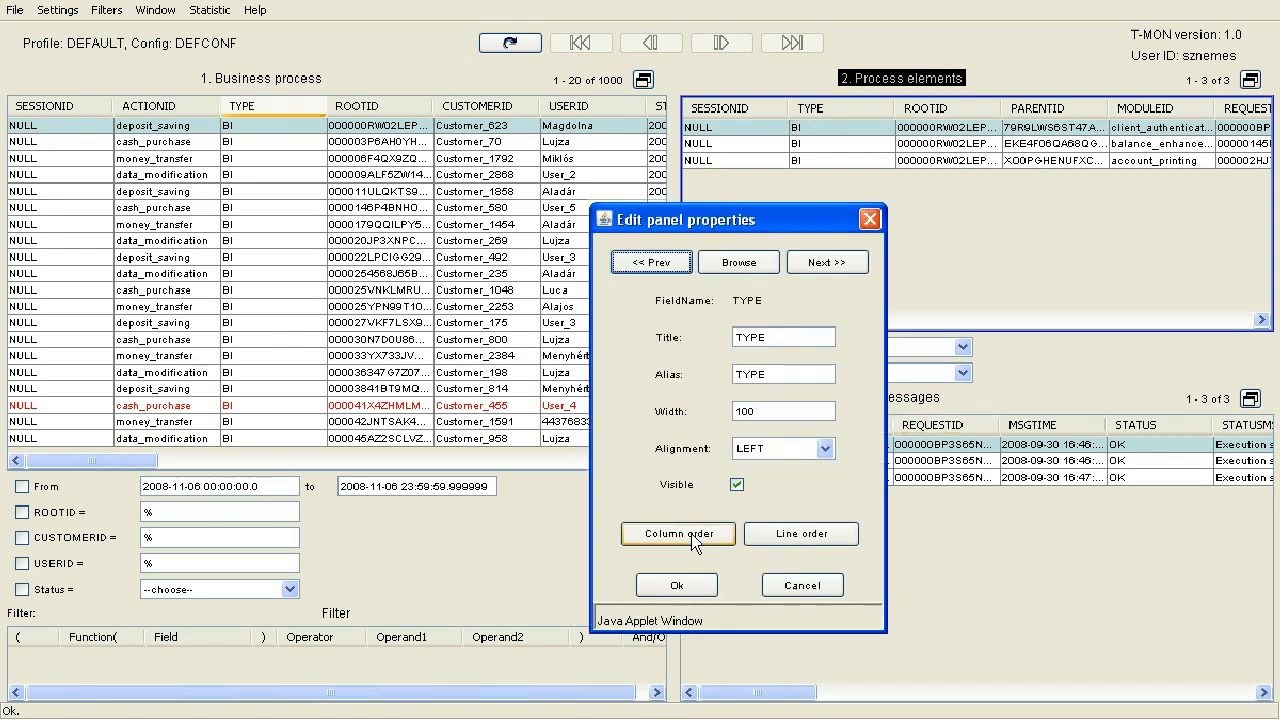
{"action": "left_click", "coordinate": [677, 534]}
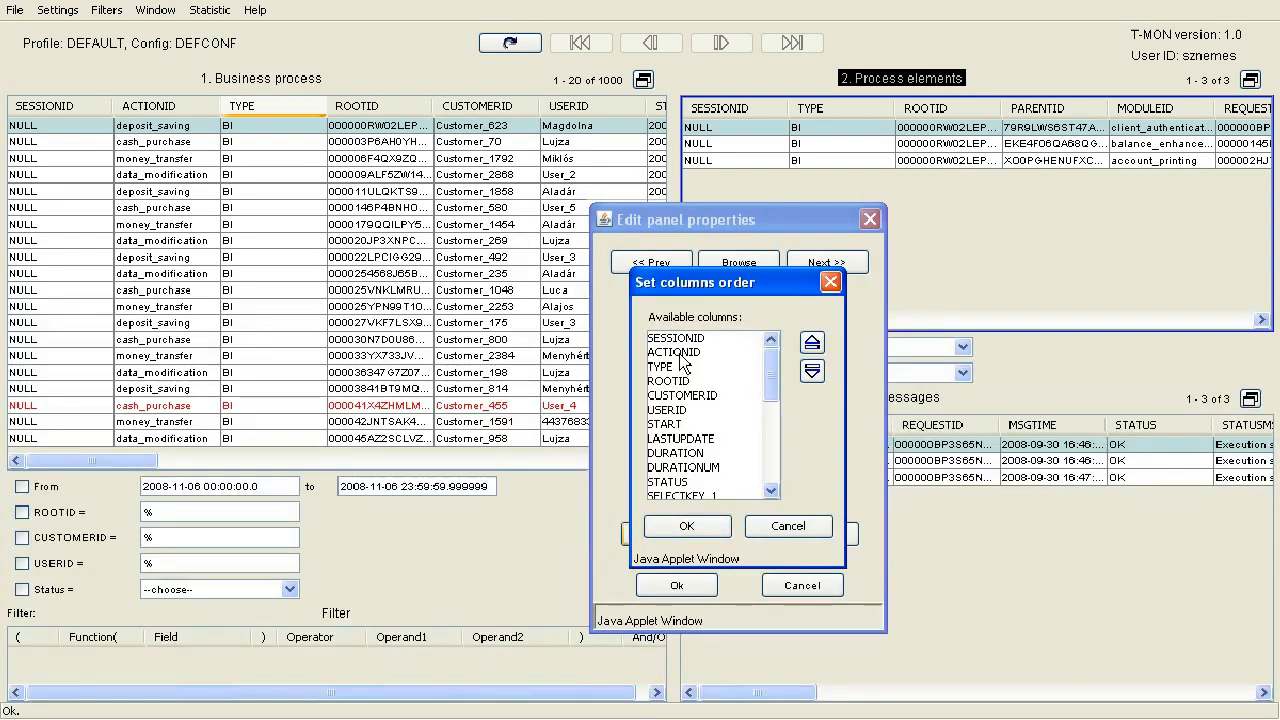
{"action": "left_click", "coordinate": [811, 343]}
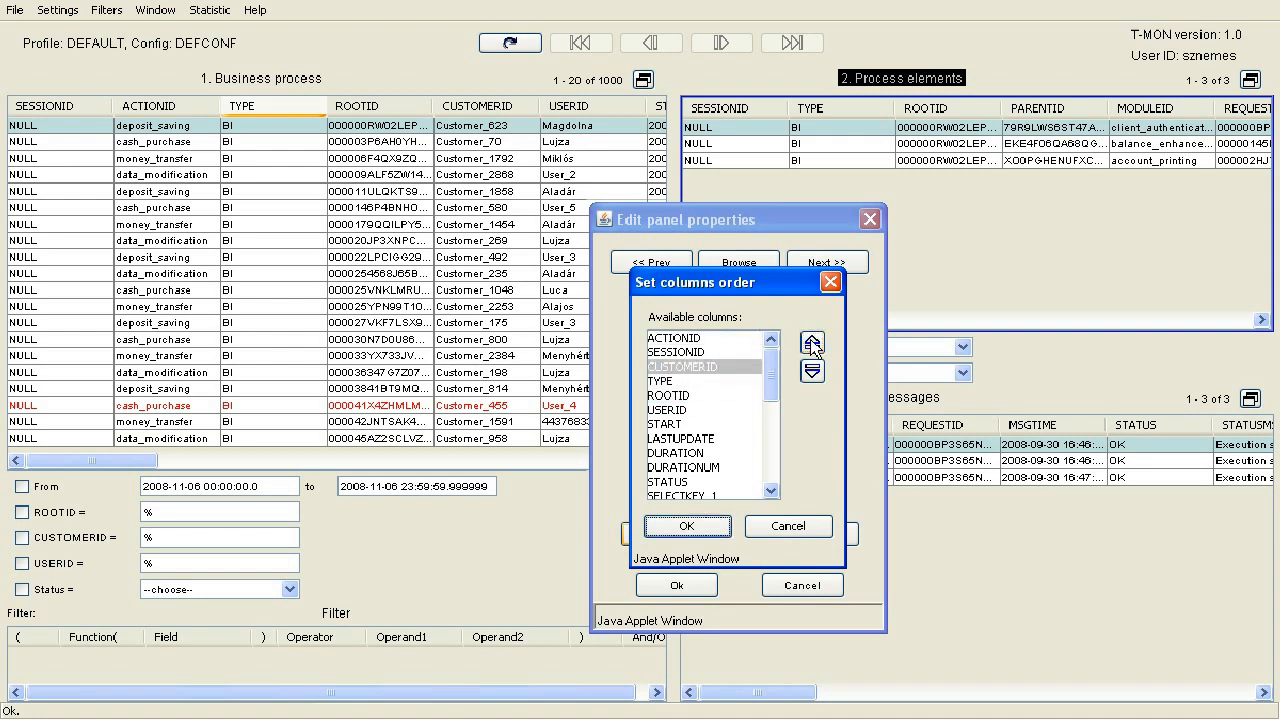
{"action": "left_click", "coordinate": [811, 344]}
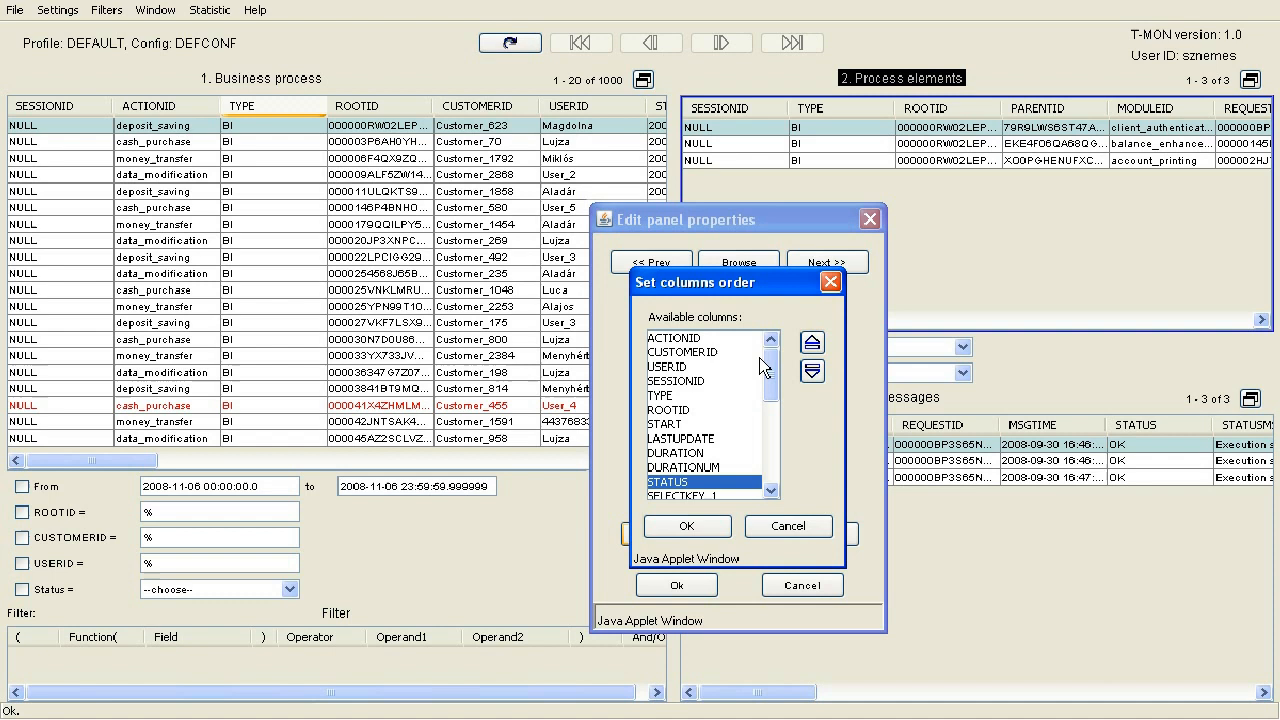
{"action": "left_click", "coordinate": [811, 343]}
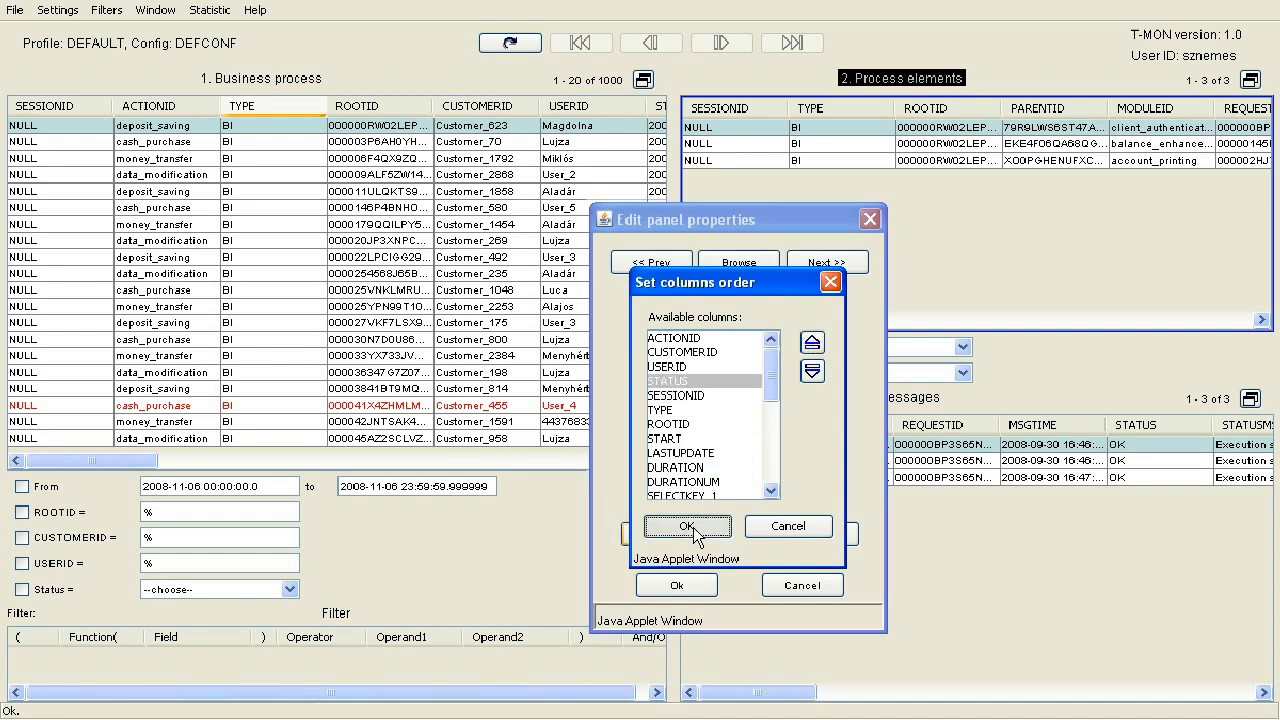
{"action": "left_click", "coordinate": [688, 526]}
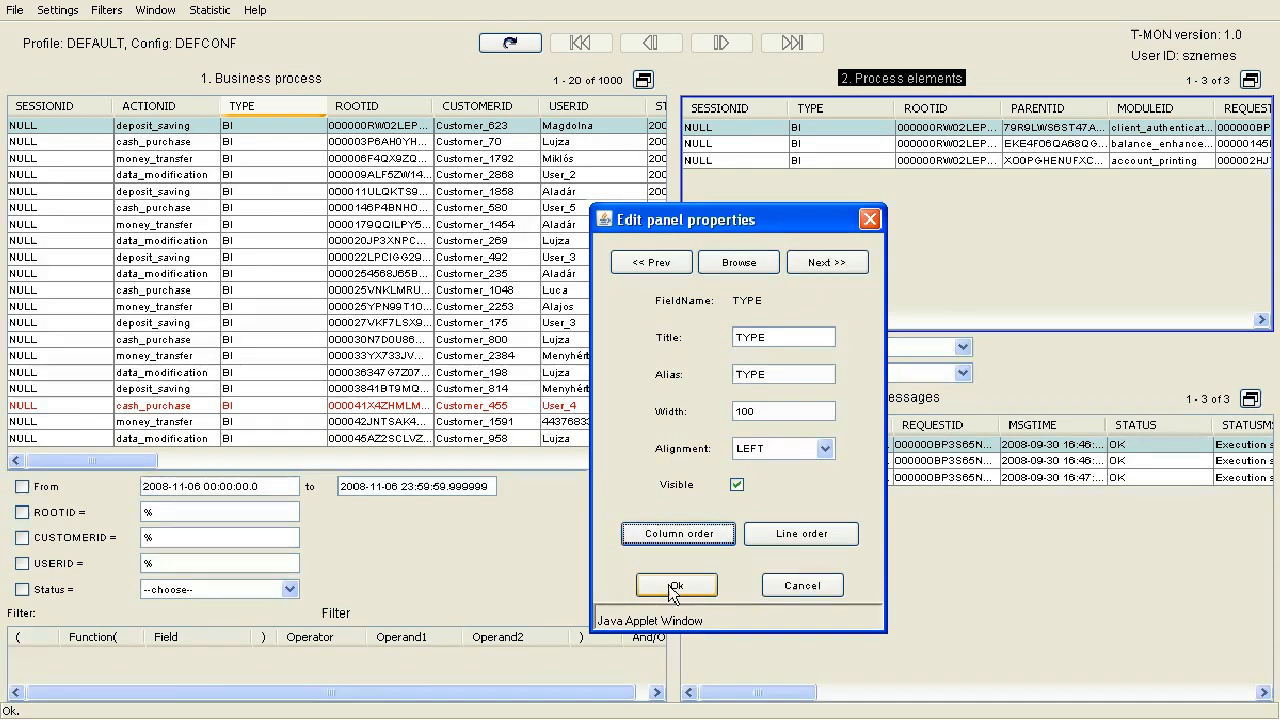
{"action": "left_click", "coordinate": [676, 585]}
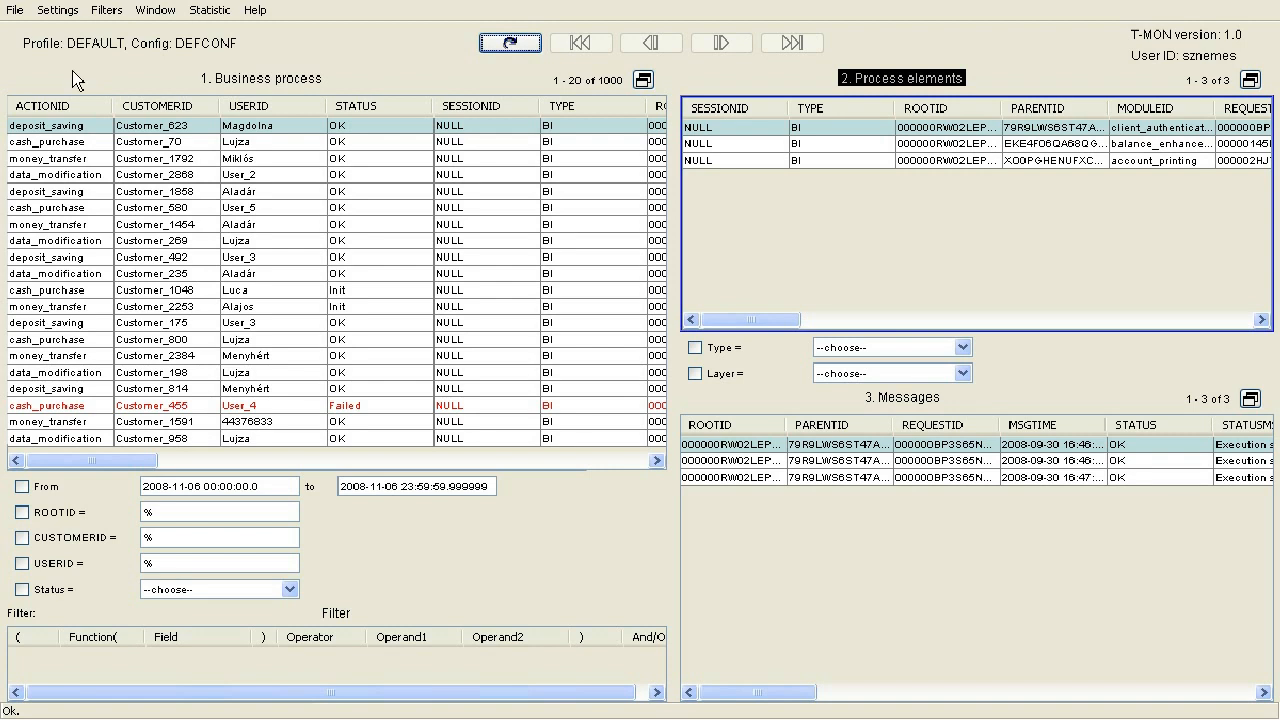
Step: Save the current column layout as a new profile named 'MyProfile'
{"action": "left_click", "coordinate": [58, 9]}
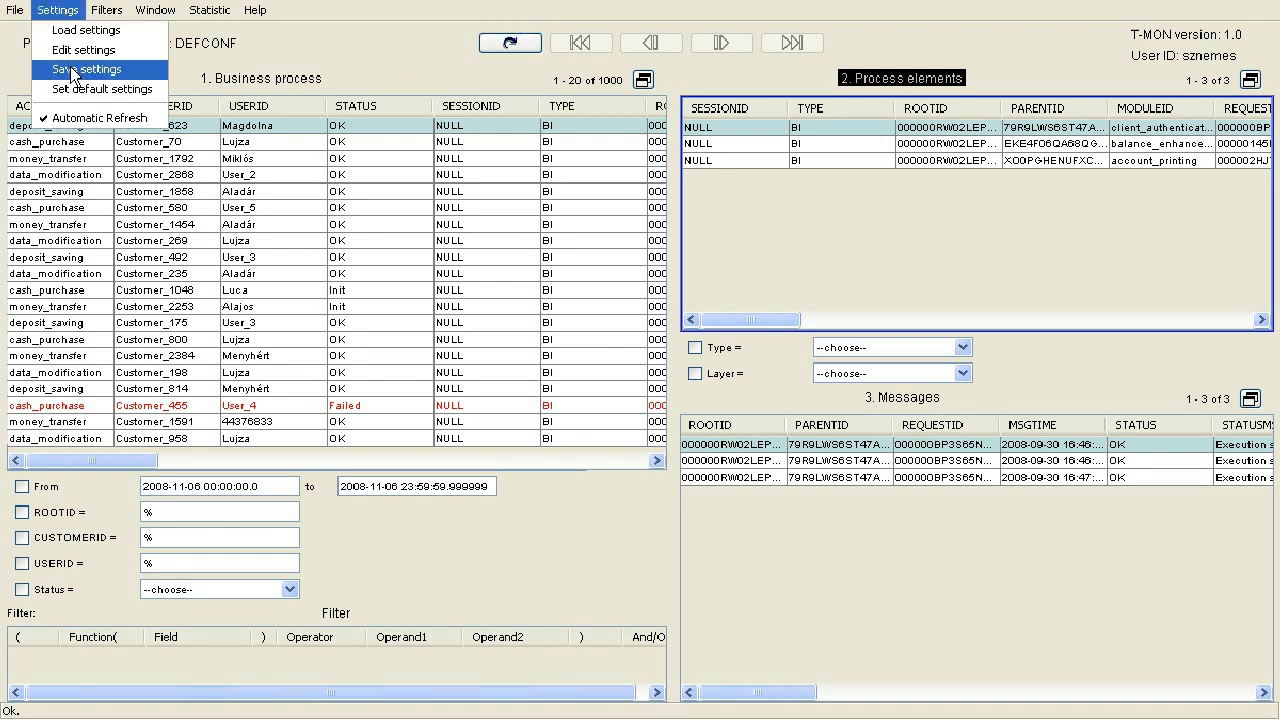
{"action": "left_click", "coordinate": [75, 69]}
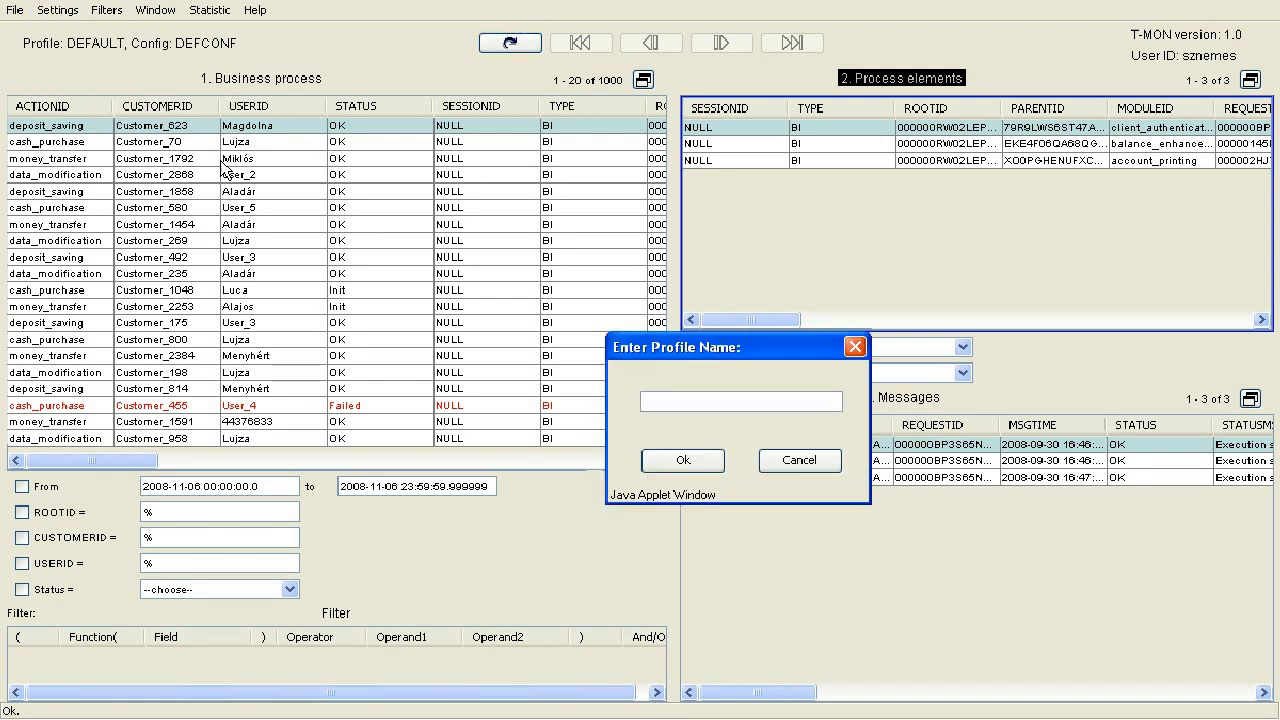
{"action": "type", "text": "My"}
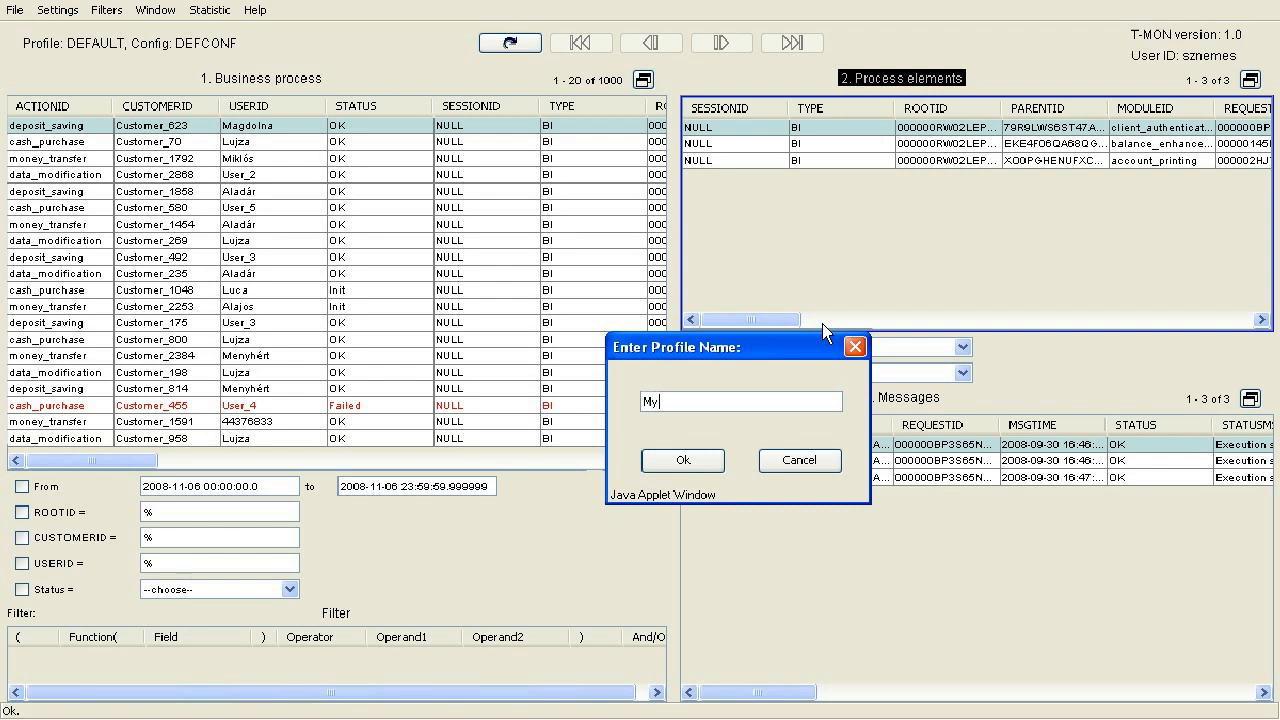
{"action": "type", "text": "Prof"}
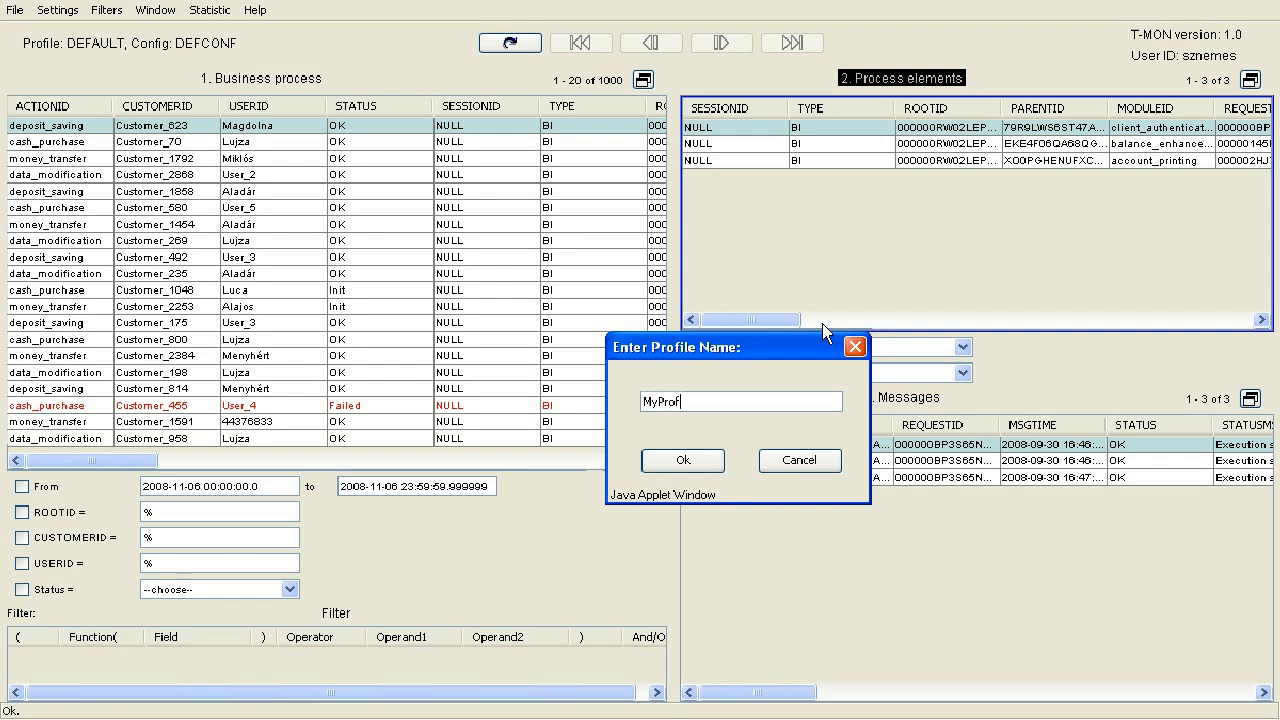
{"action": "type", "text": "ile"}
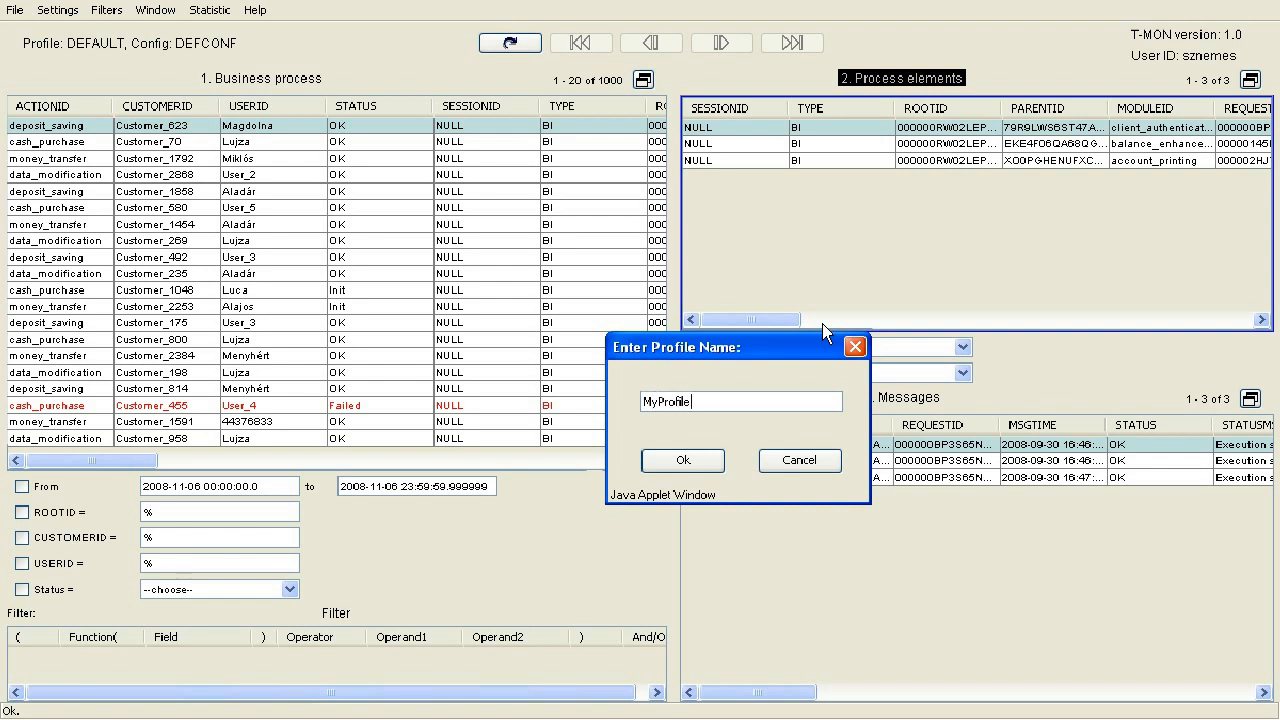
{"action": "mouse_move", "coordinate": [683, 460]}
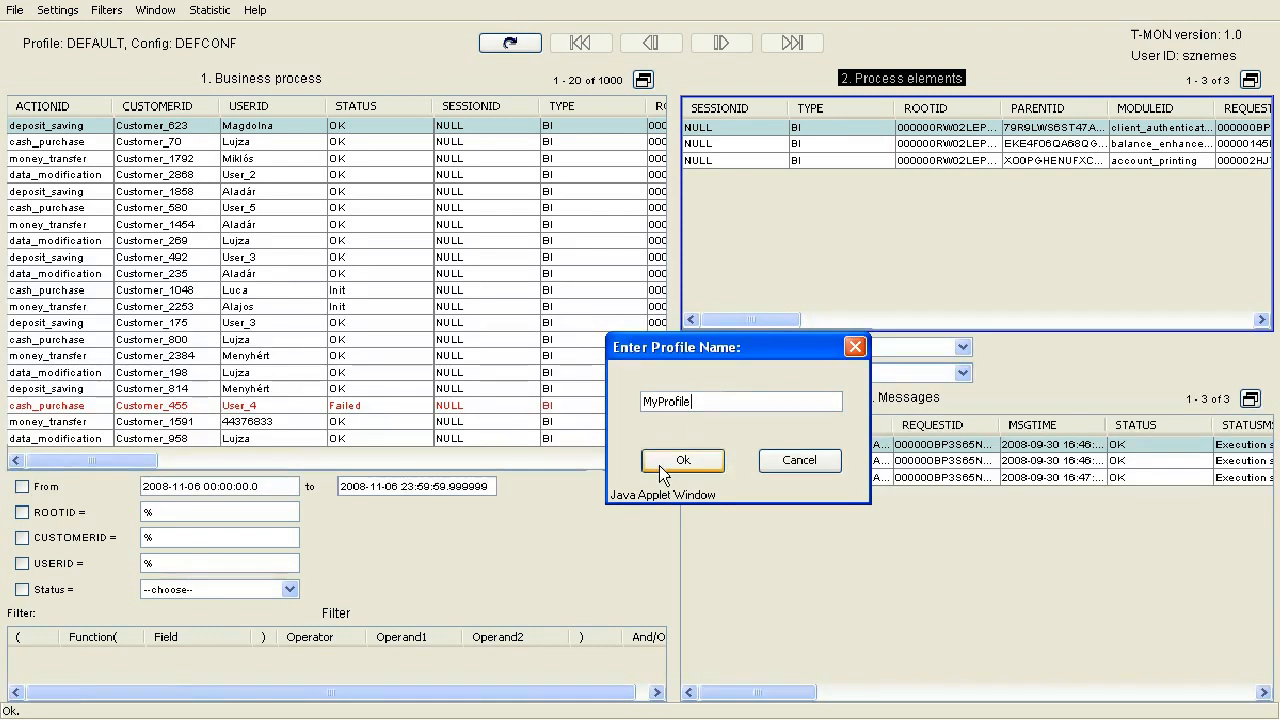
{"action": "left_click", "coordinate": [682, 460]}
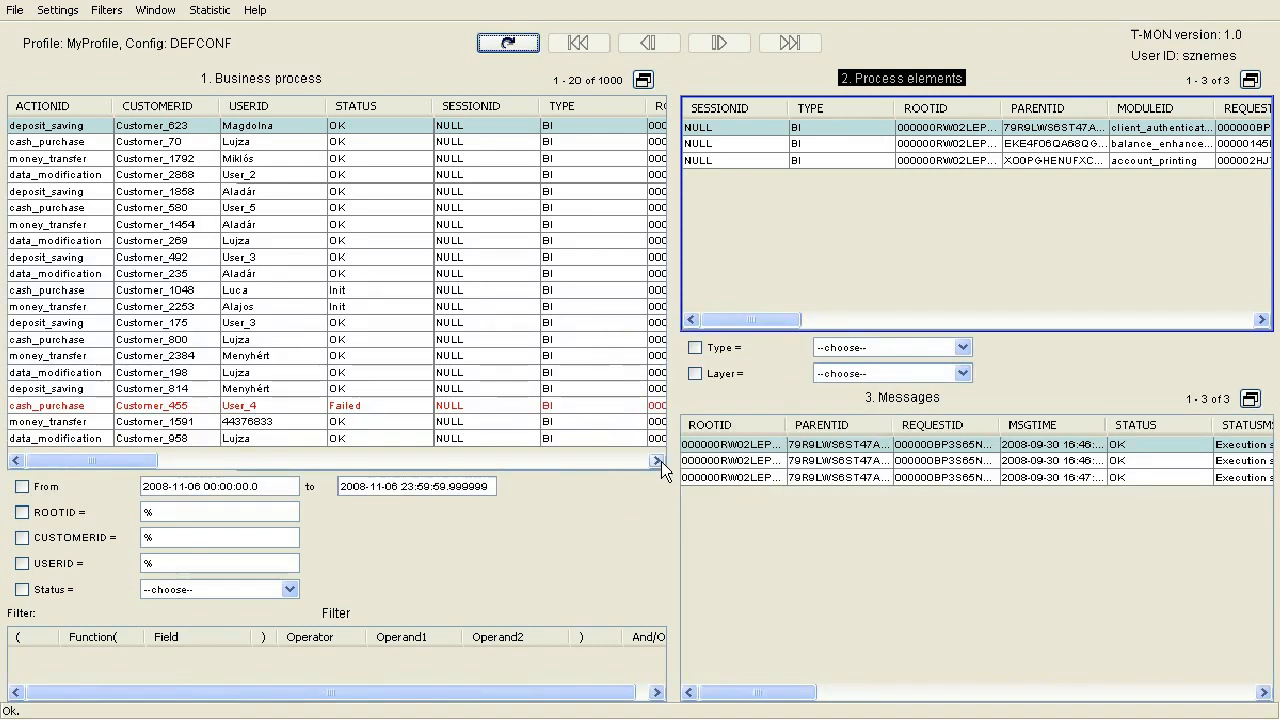
{"action": "mouse_move", "coordinate": [663, 470]}
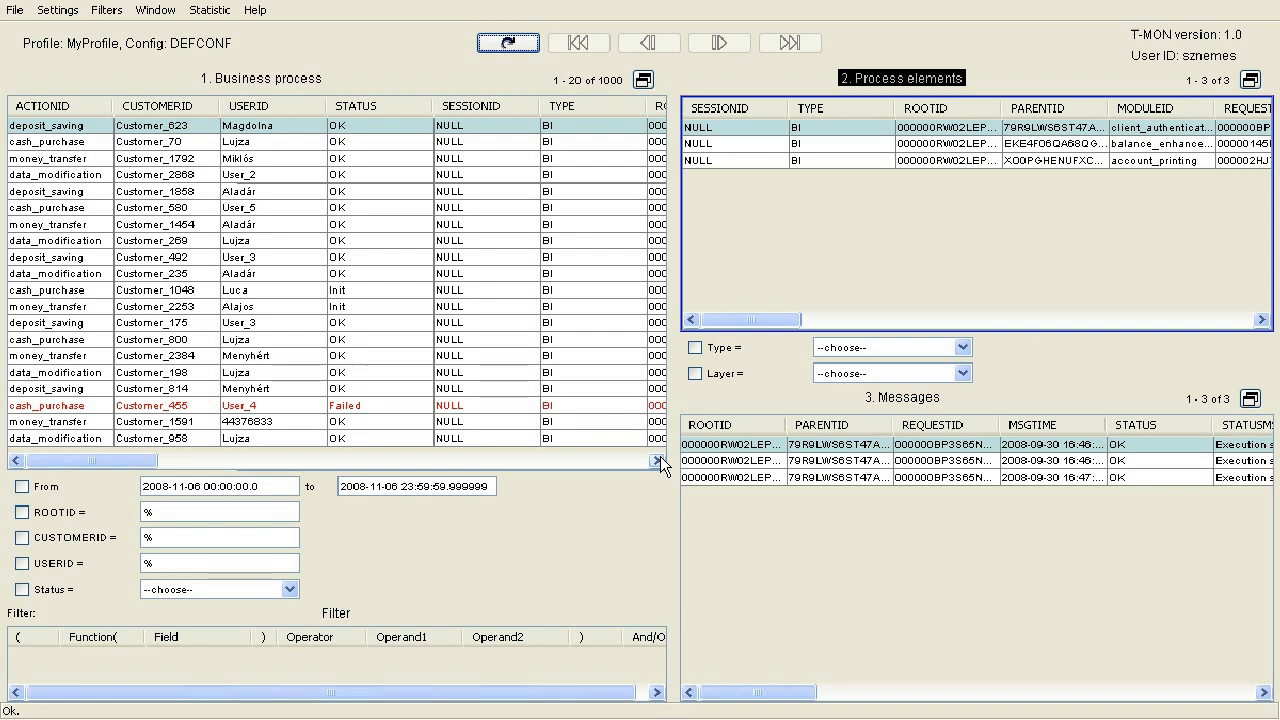
{"action": "mouse_move", "coordinate": [662, 467]}
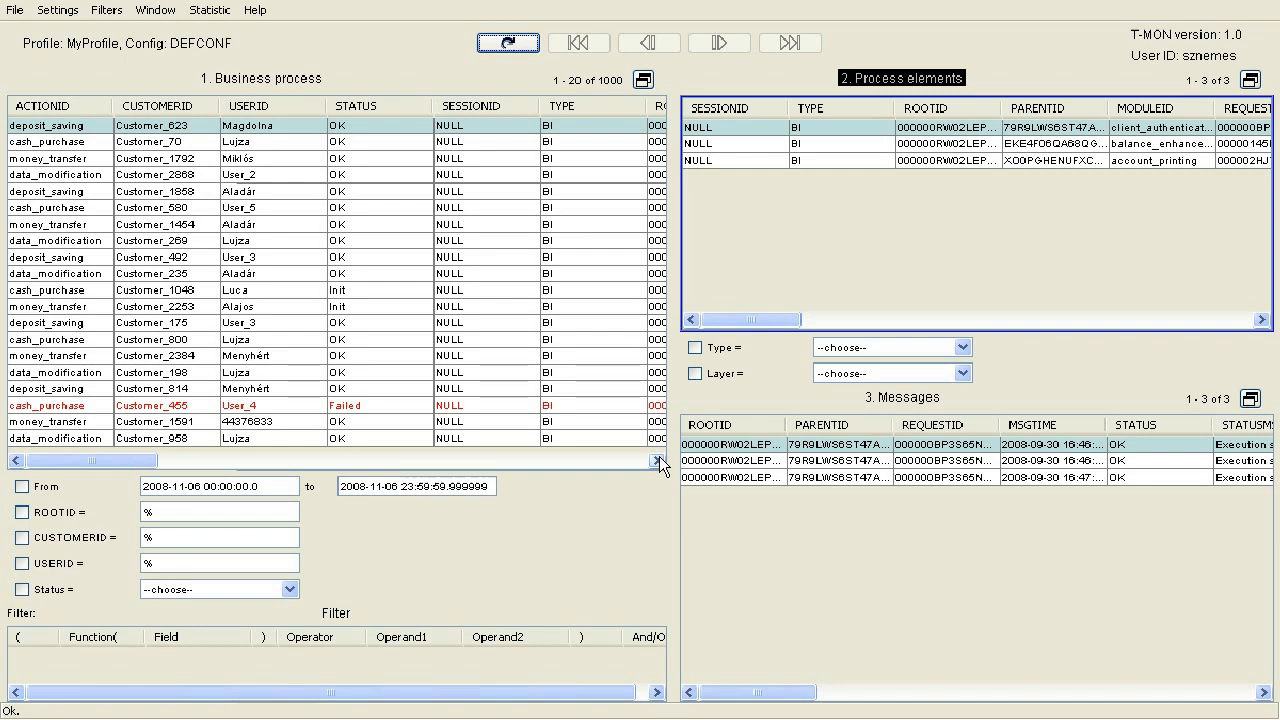
{"action": "mouse_move", "coordinate": [655, 463]}
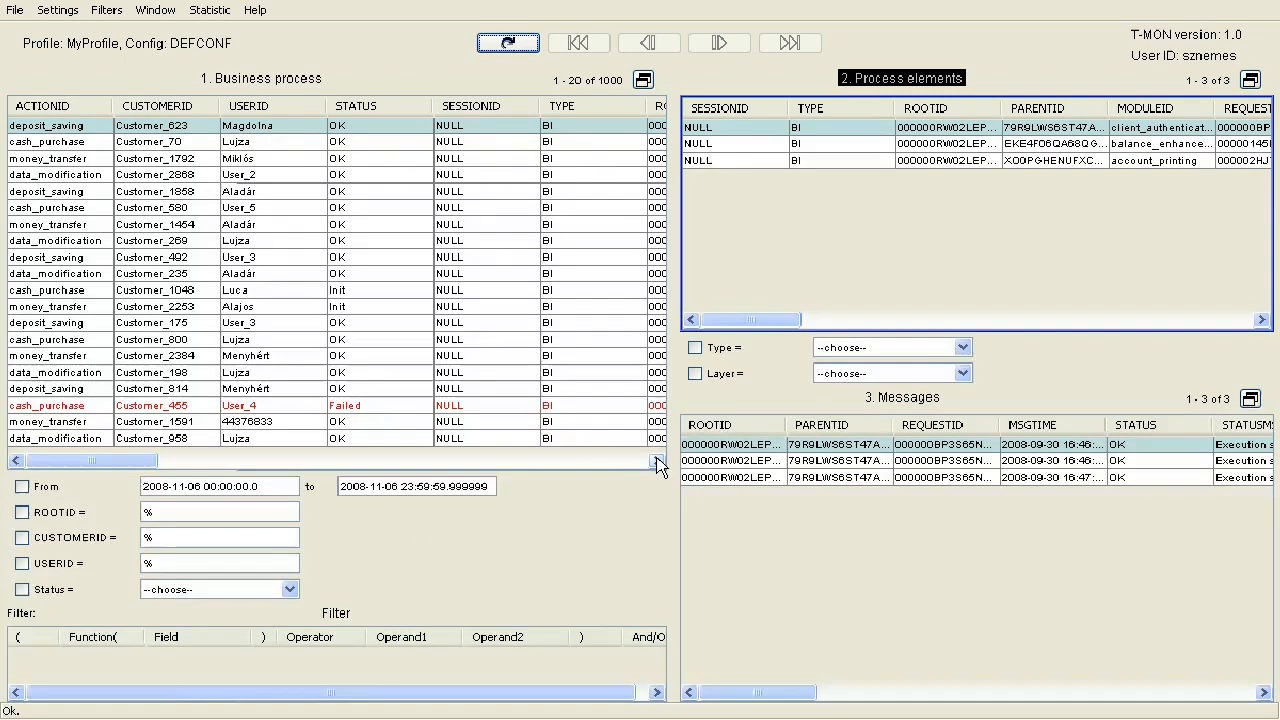
{"action": "mouse_move", "coordinate": [168, 604]}
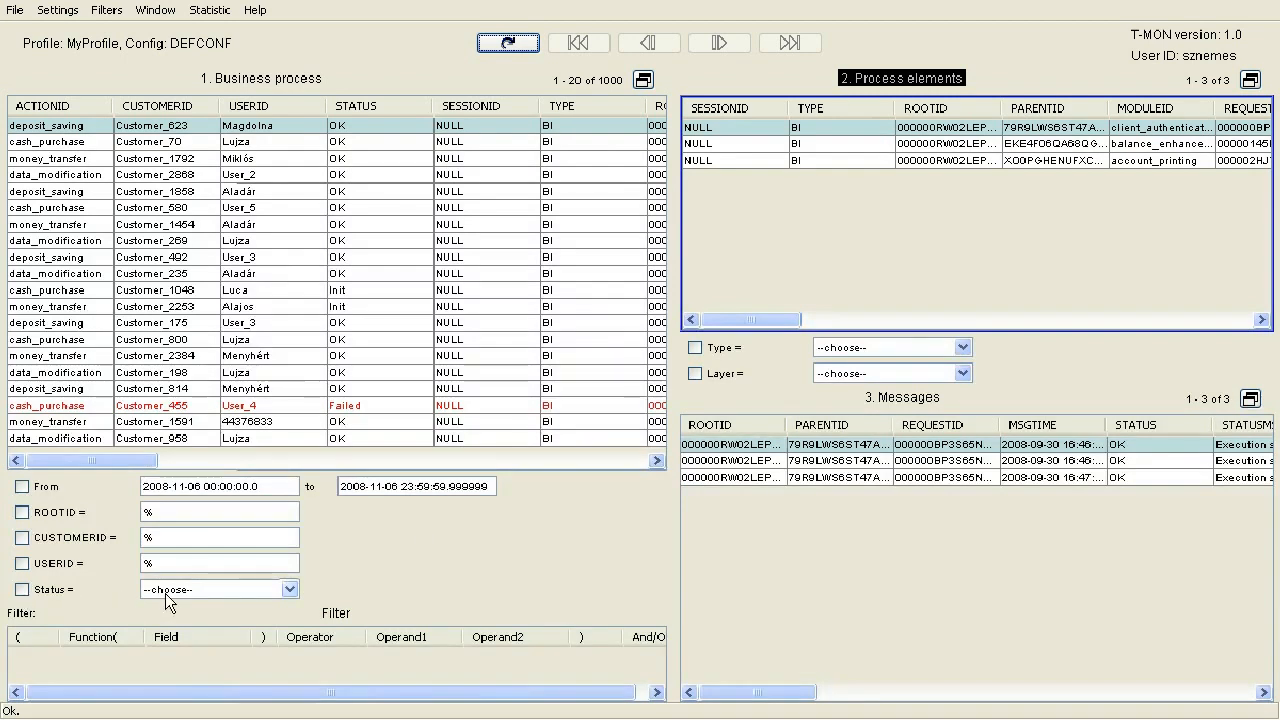
{"action": "mouse_move", "coordinate": [238, 602]}
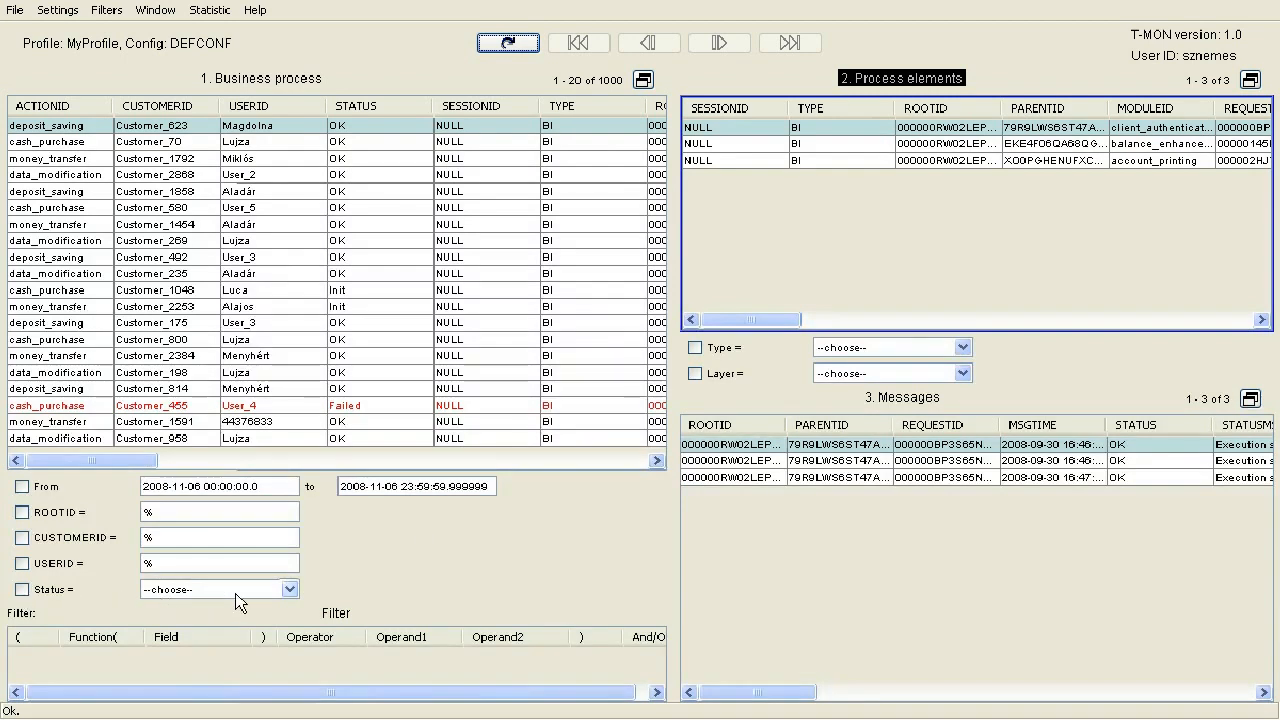
Step: Filter processes by Failed status and show the failed client_authentication message's XML
{"action": "left_click", "coordinate": [290, 589]}
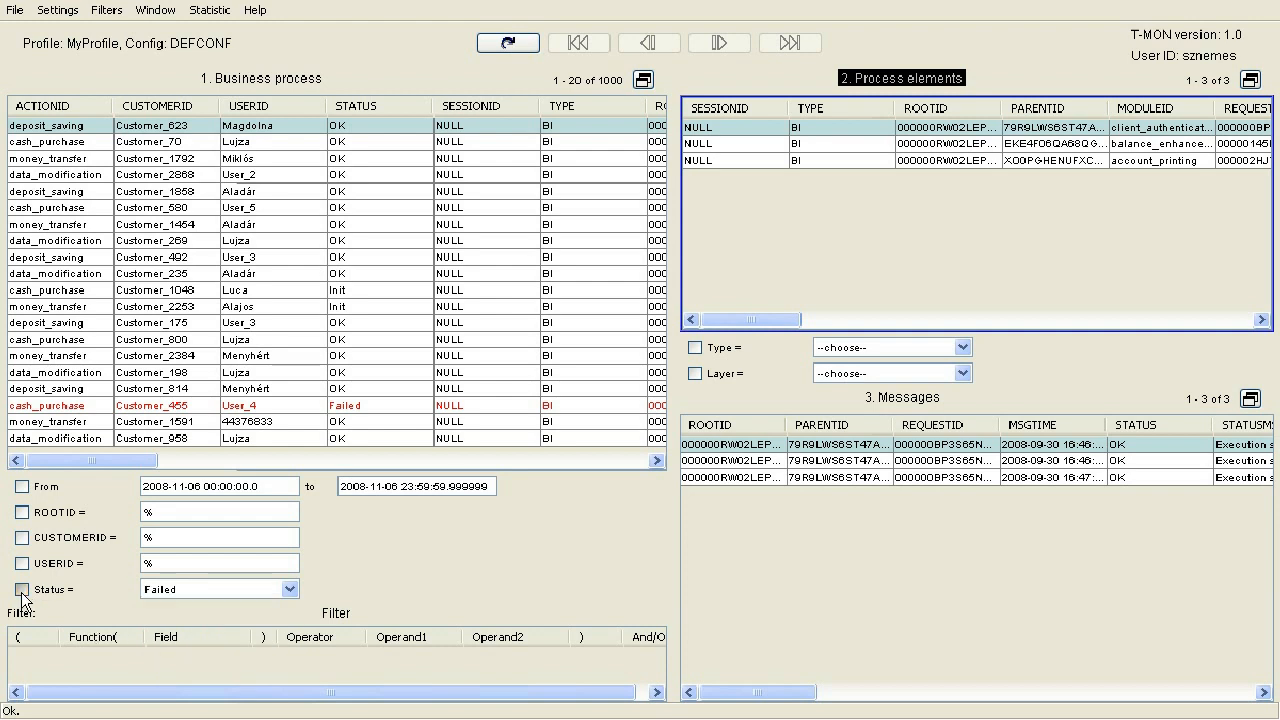
{"action": "left_click", "coordinate": [23, 589]}
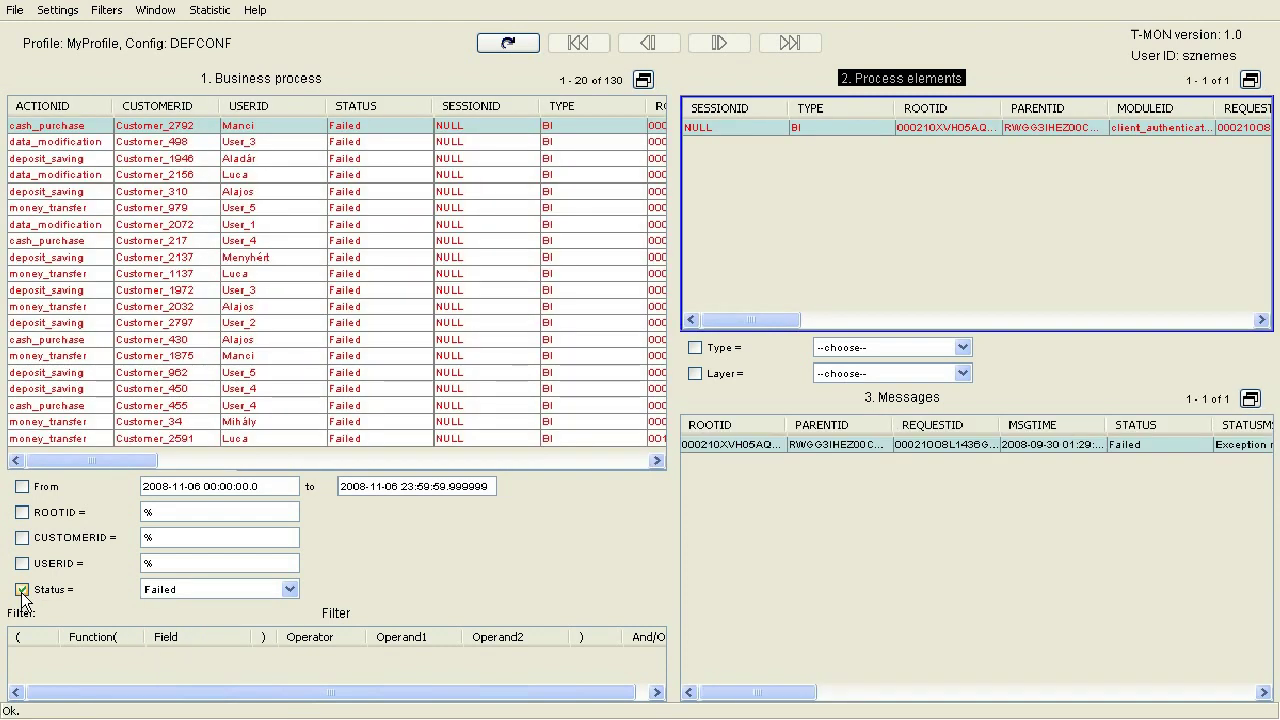
{"action": "mouse_move", "coordinate": [133, 601]}
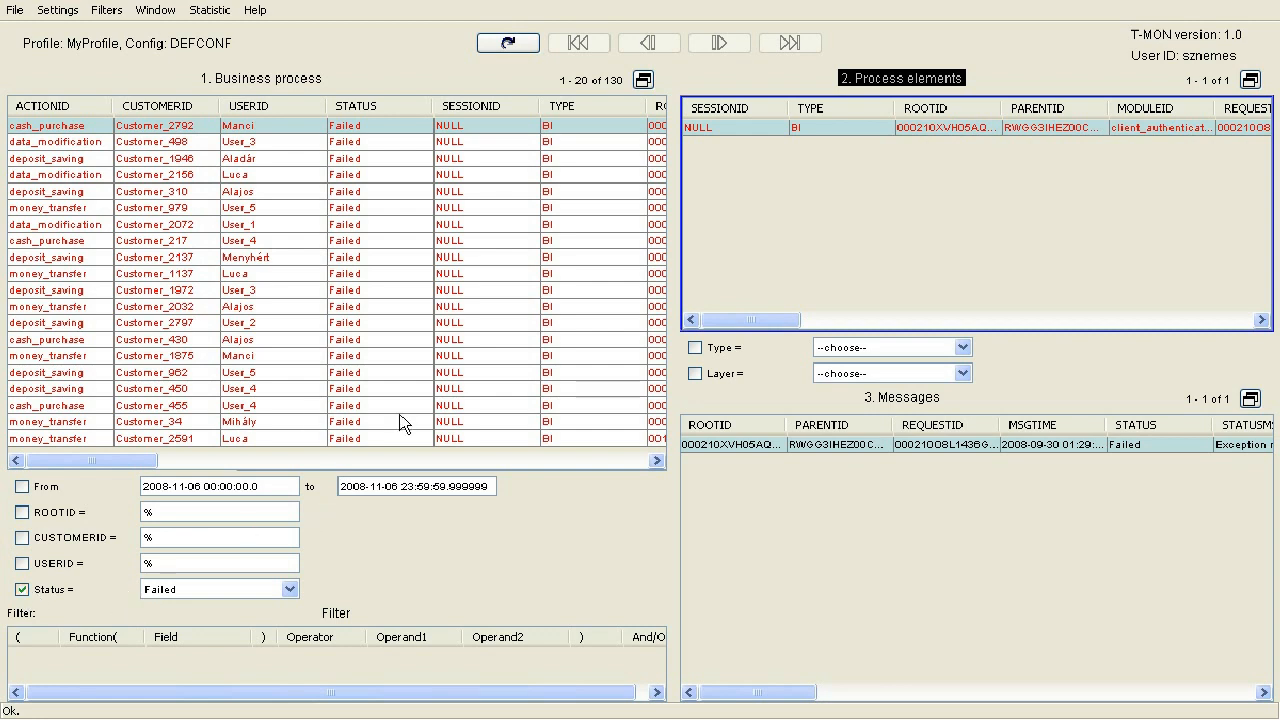
{"action": "mouse_move", "coordinate": [355, 312]}
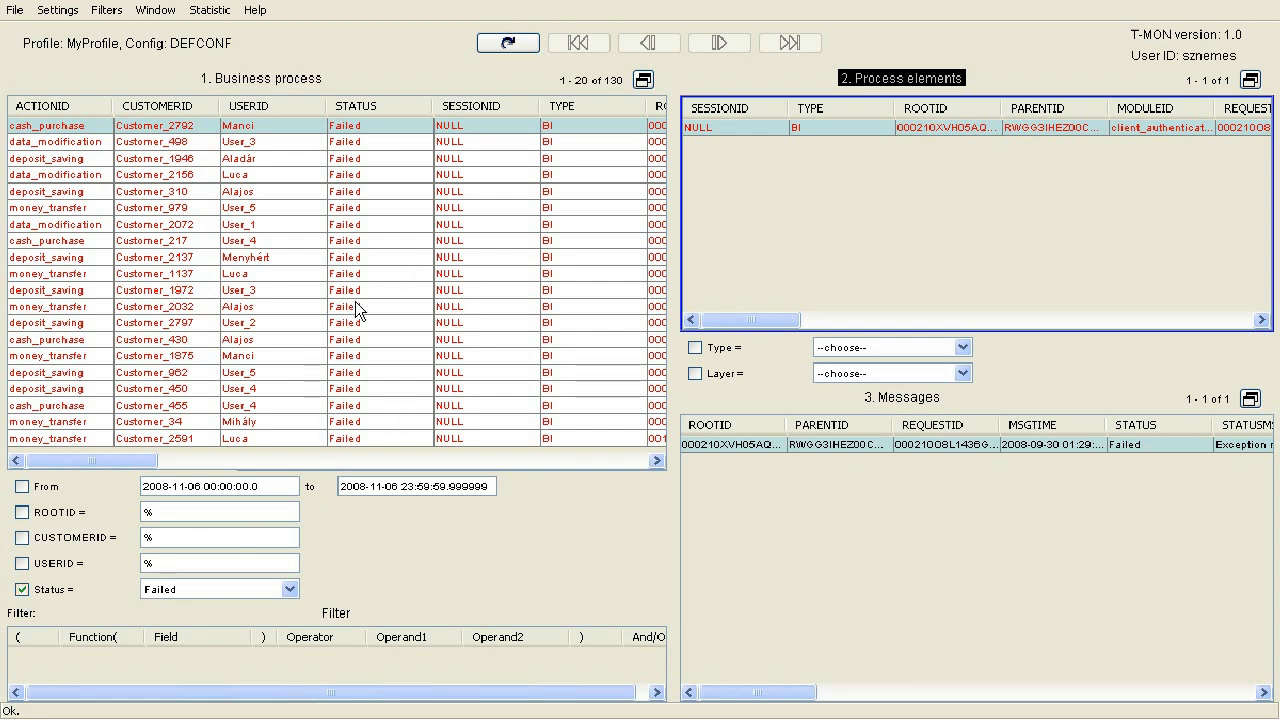
{"action": "mouse_move", "coordinate": [372, 167]}
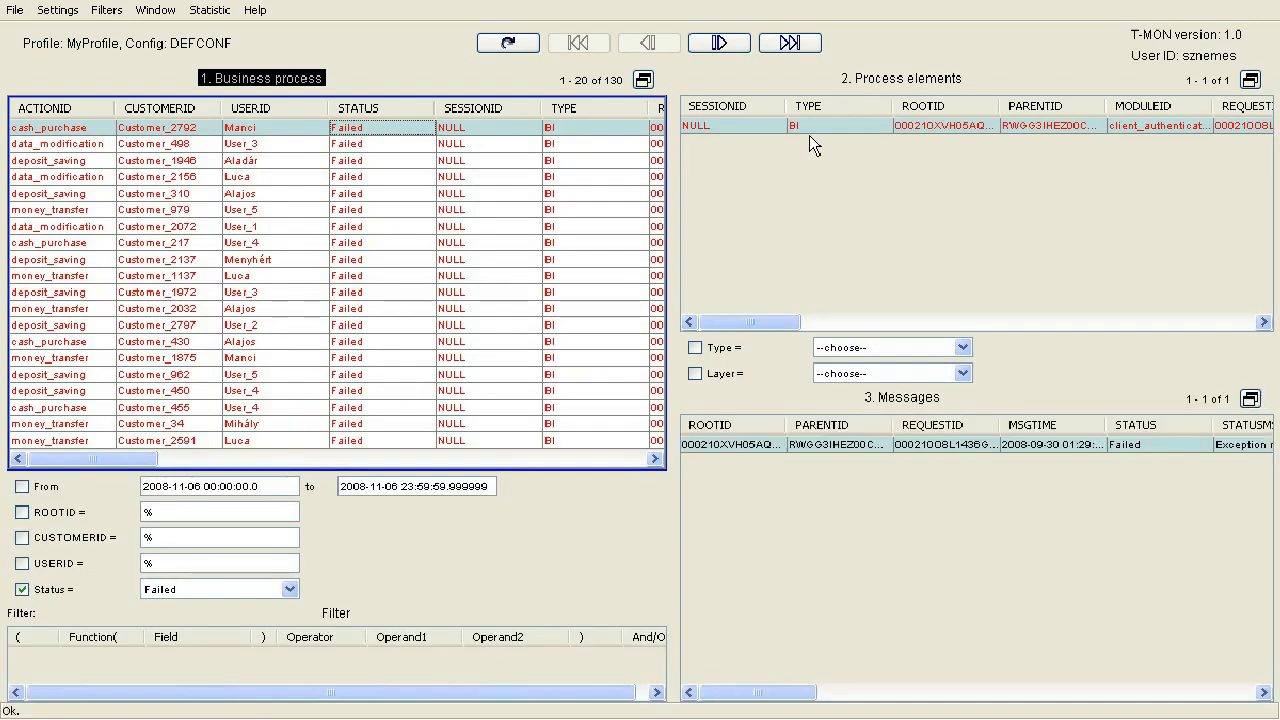
{"action": "mouse_move", "coordinate": [1116, 143]}
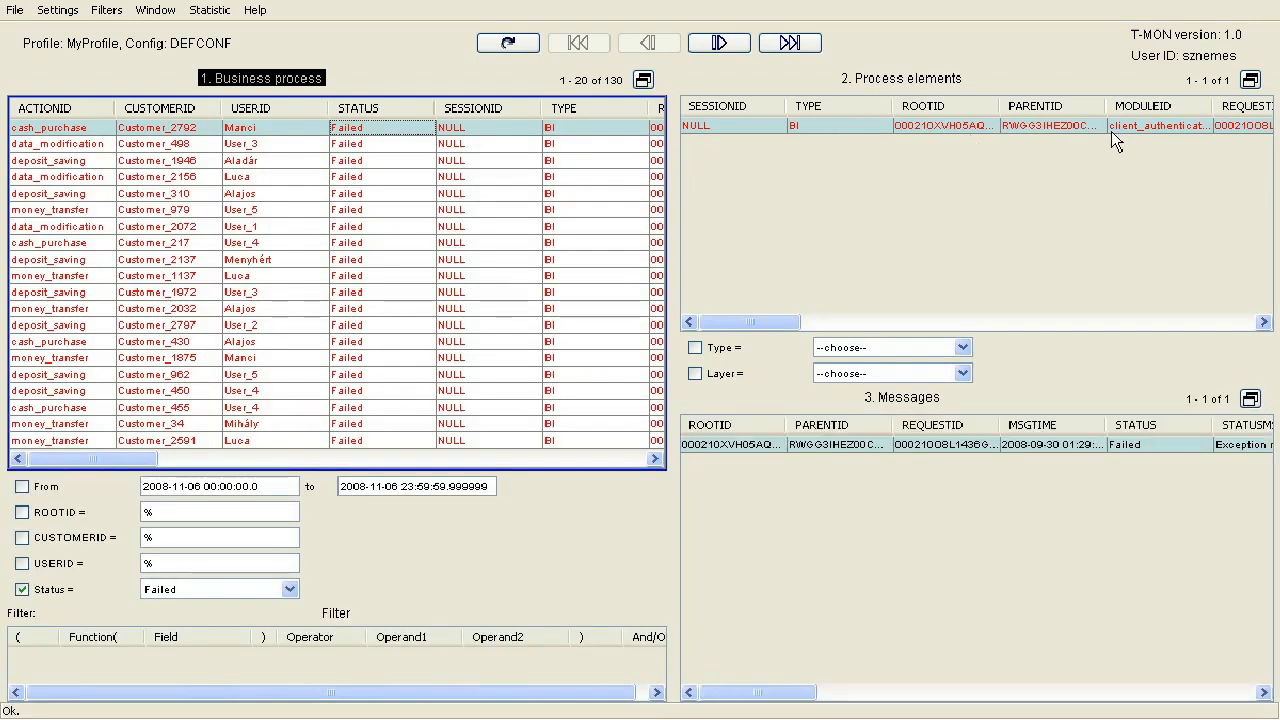
{"action": "mouse_move", "coordinate": [1133, 148]}
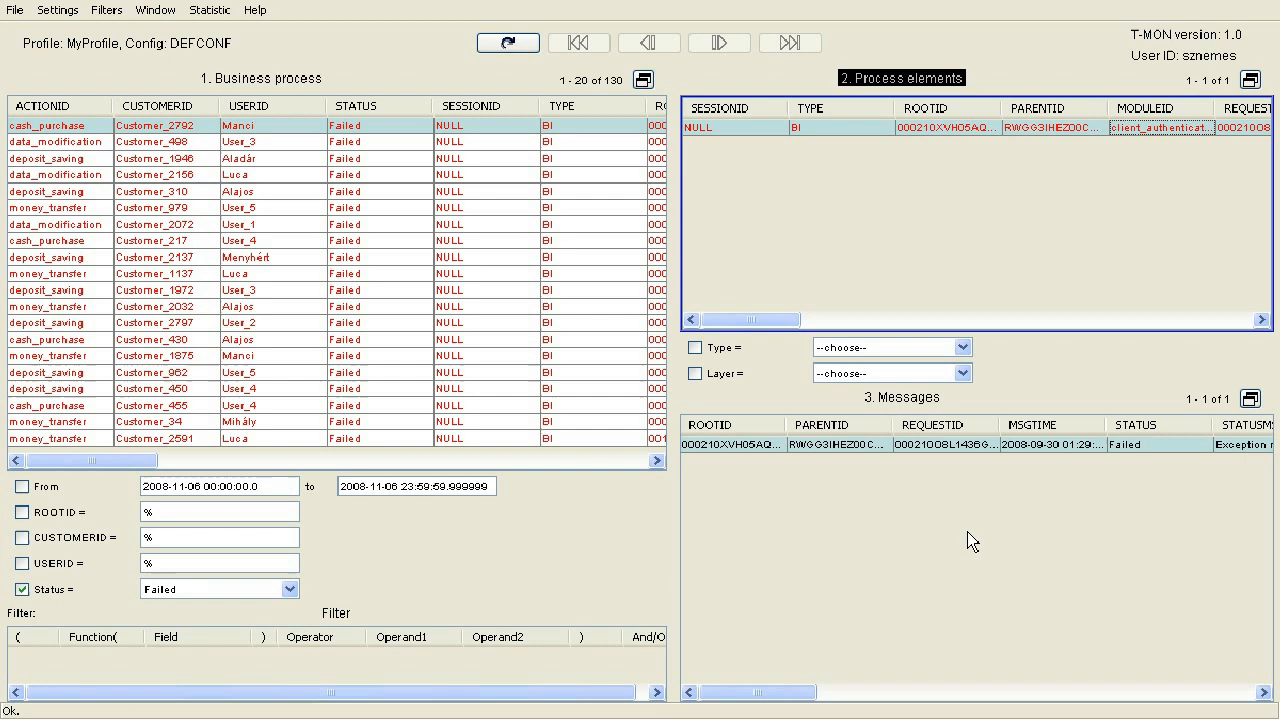
{"action": "mouse_move", "coordinate": [952, 458]}
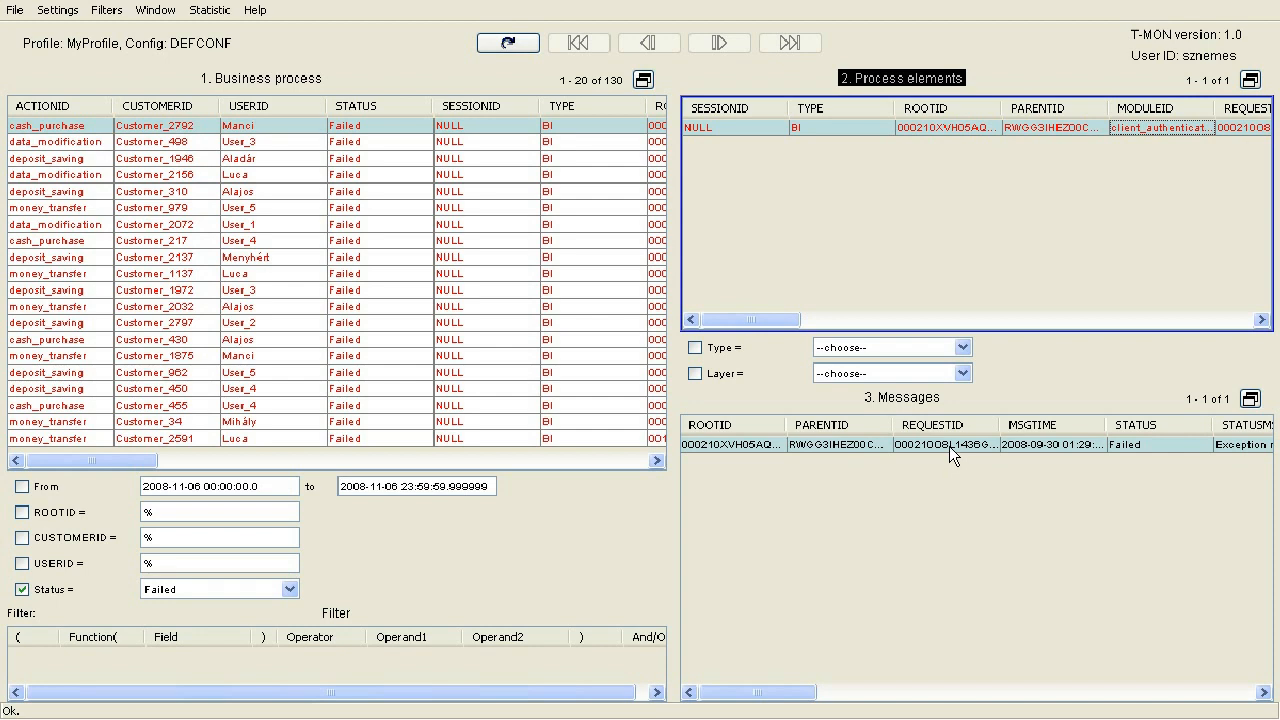
{"action": "right_click", "coordinate": [950, 445]}
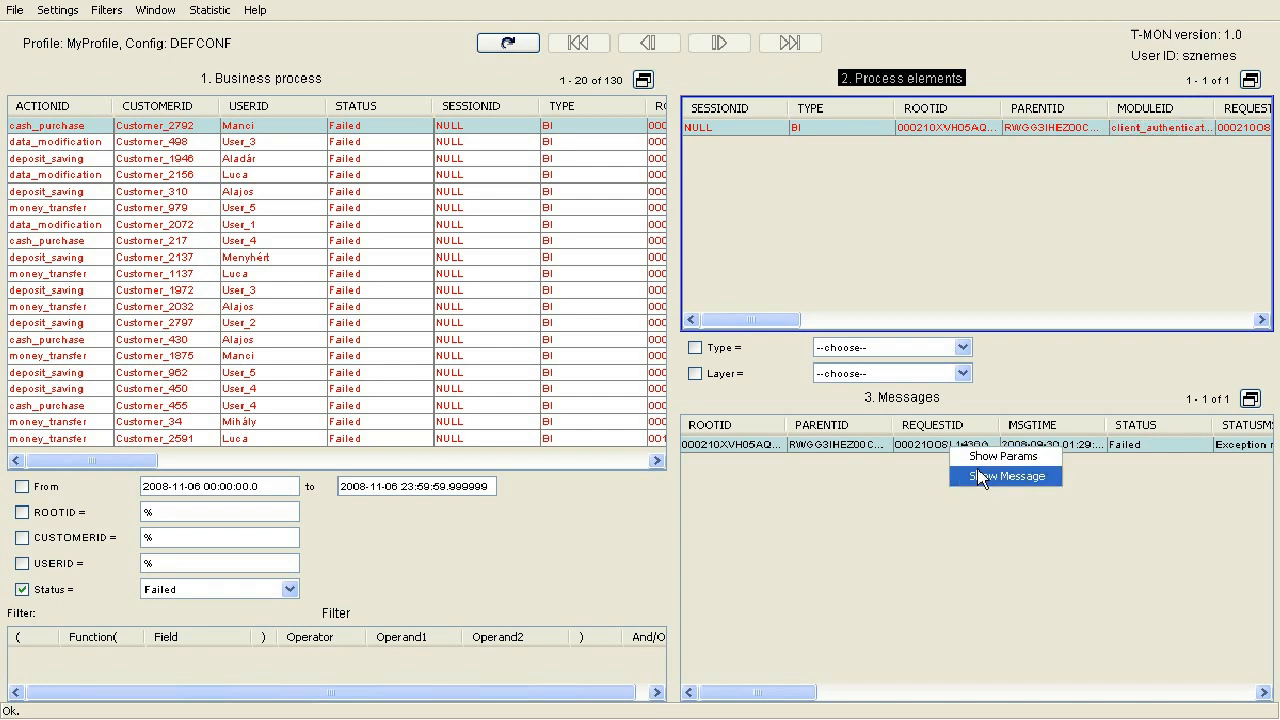
{"action": "left_click", "coordinate": [1003, 476]}
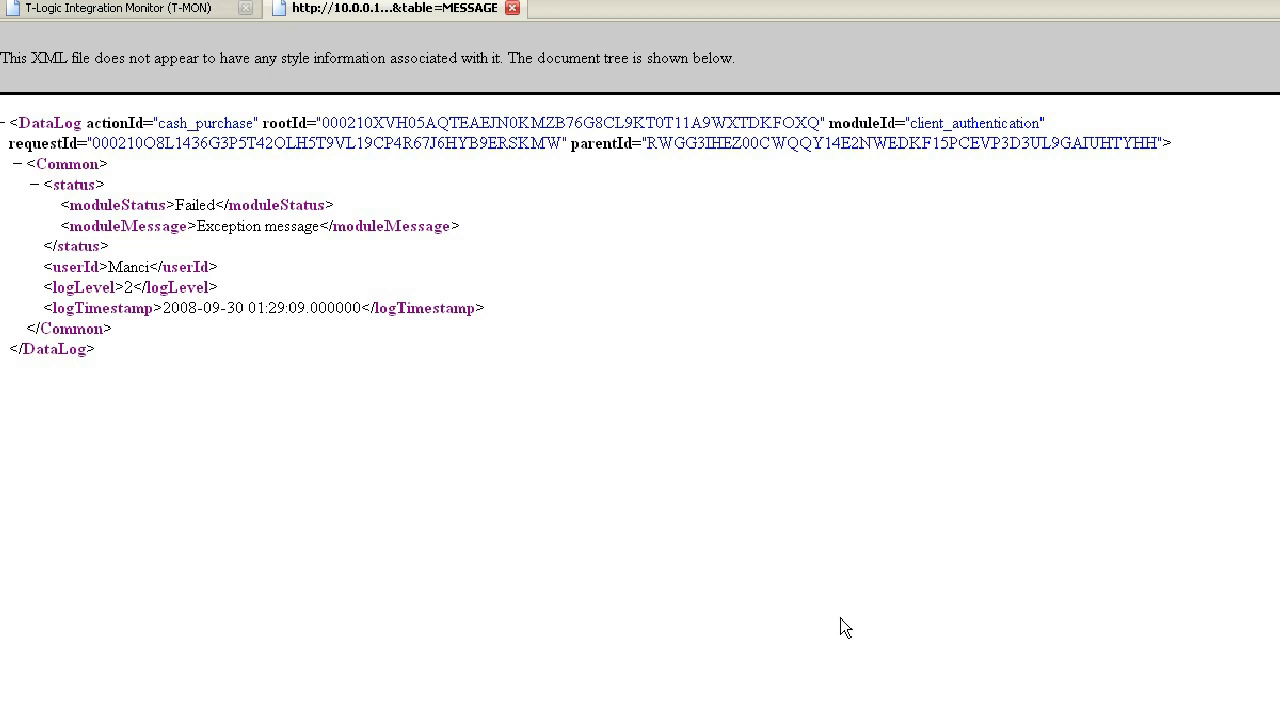
{"action": "mouse_move", "coordinate": [840, 620]}
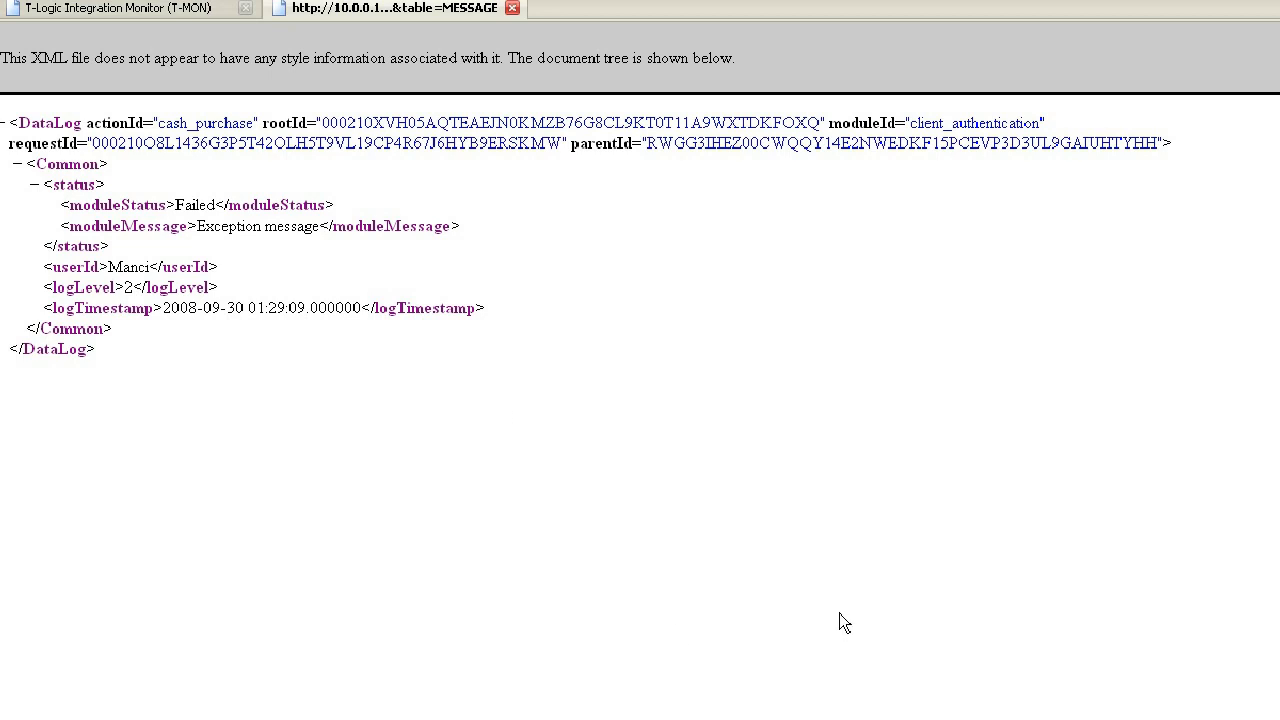
{"action": "mouse_move", "coordinate": [704, 592]}
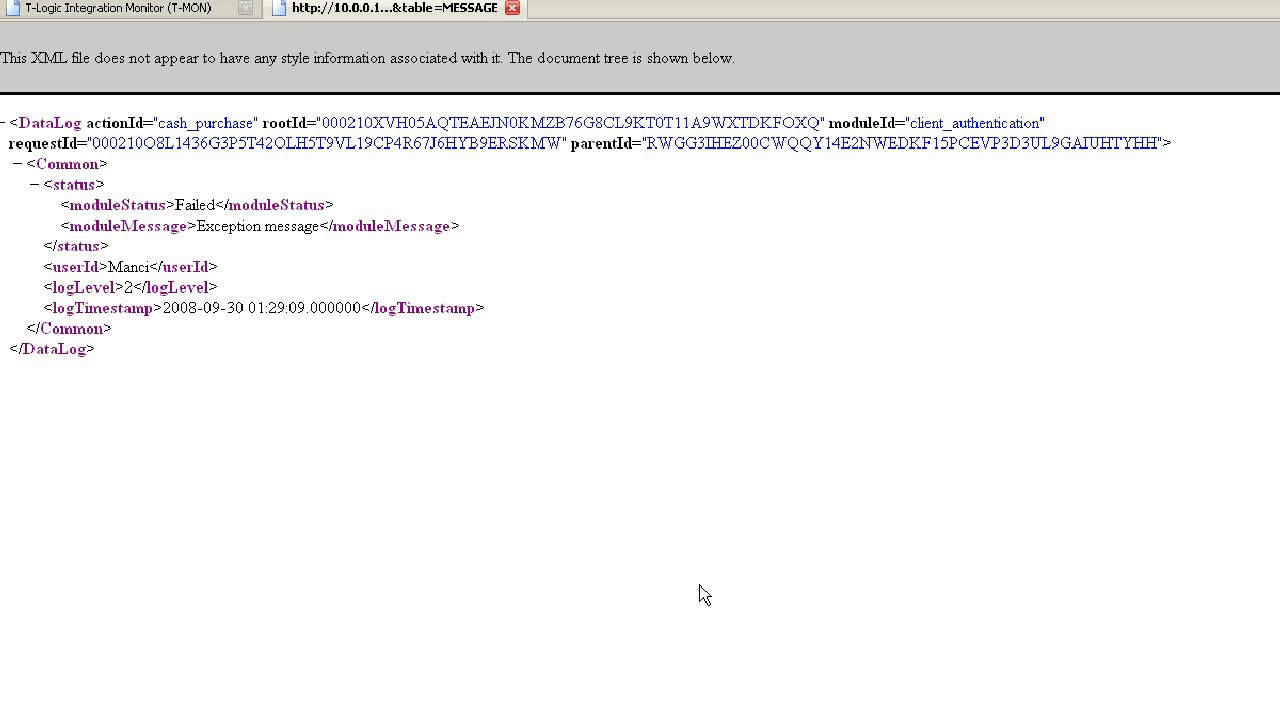
{"action": "double_click", "coordinate": [203, 123]}
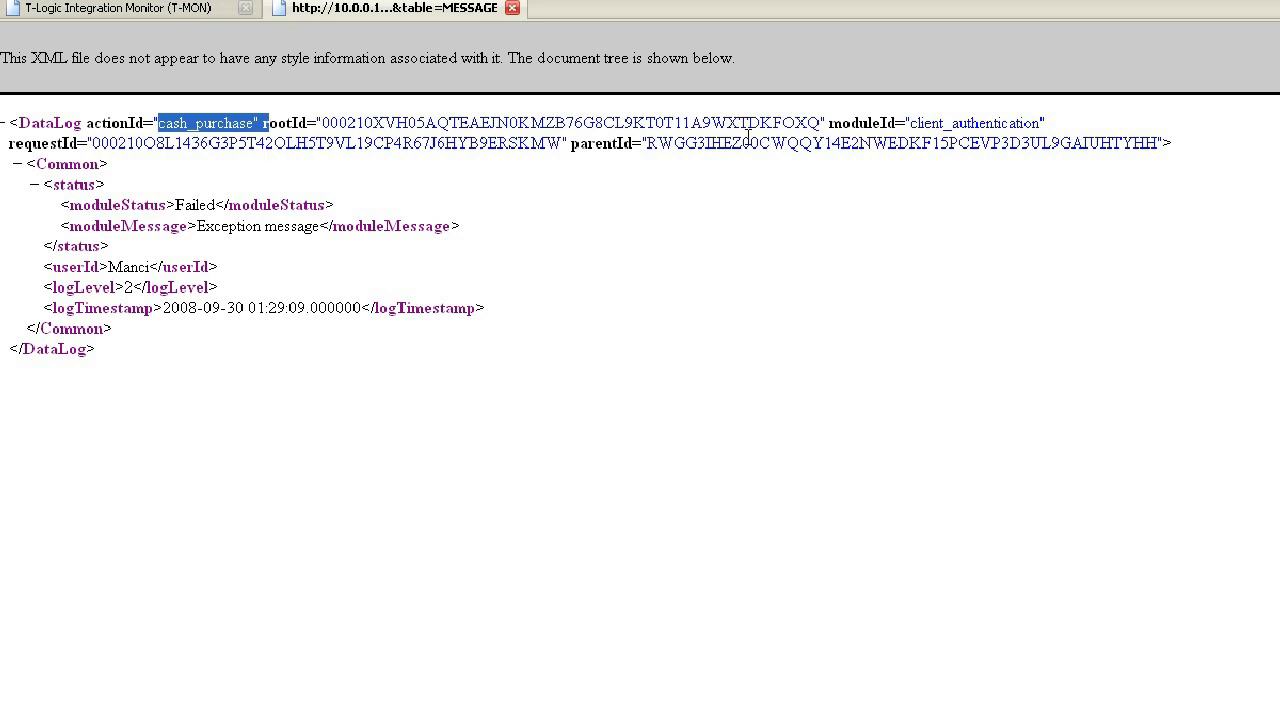
{"action": "double_click", "coordinate": [973, 123]}
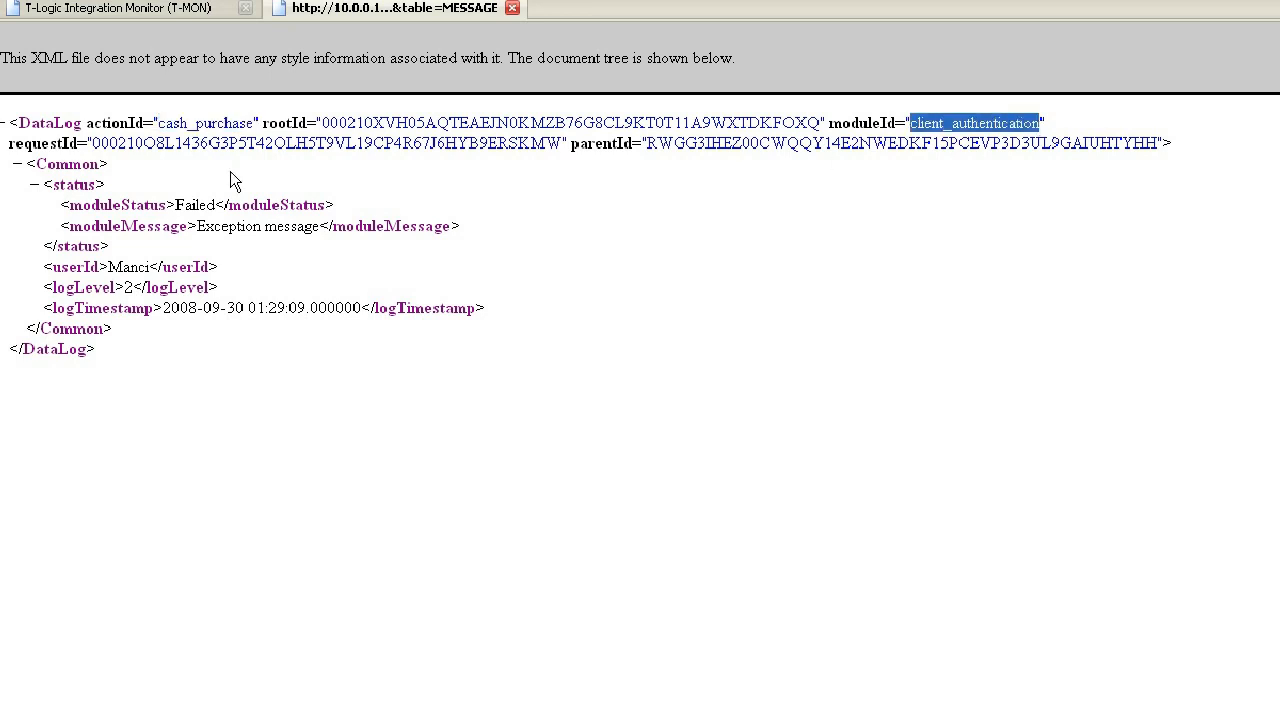
{"action": "double_click", "coordinate": [194, 205]}
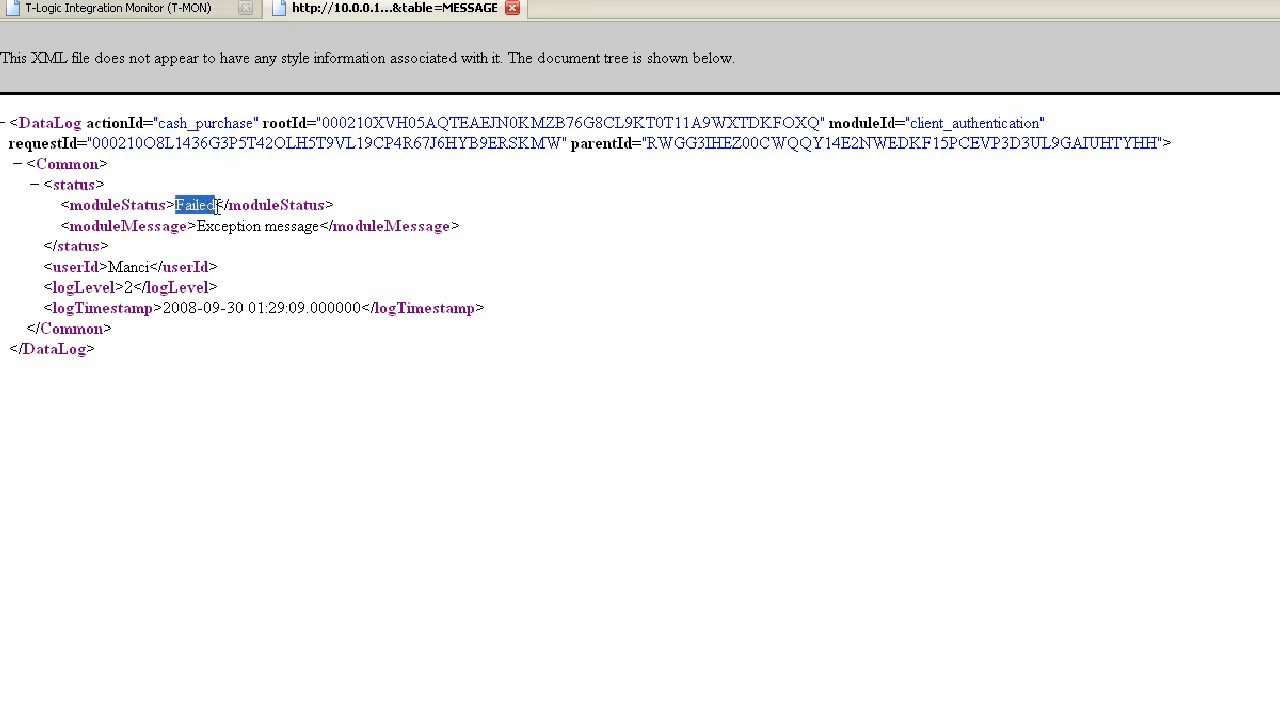
{"action": "double_click", "coordinate": [125, 267]}
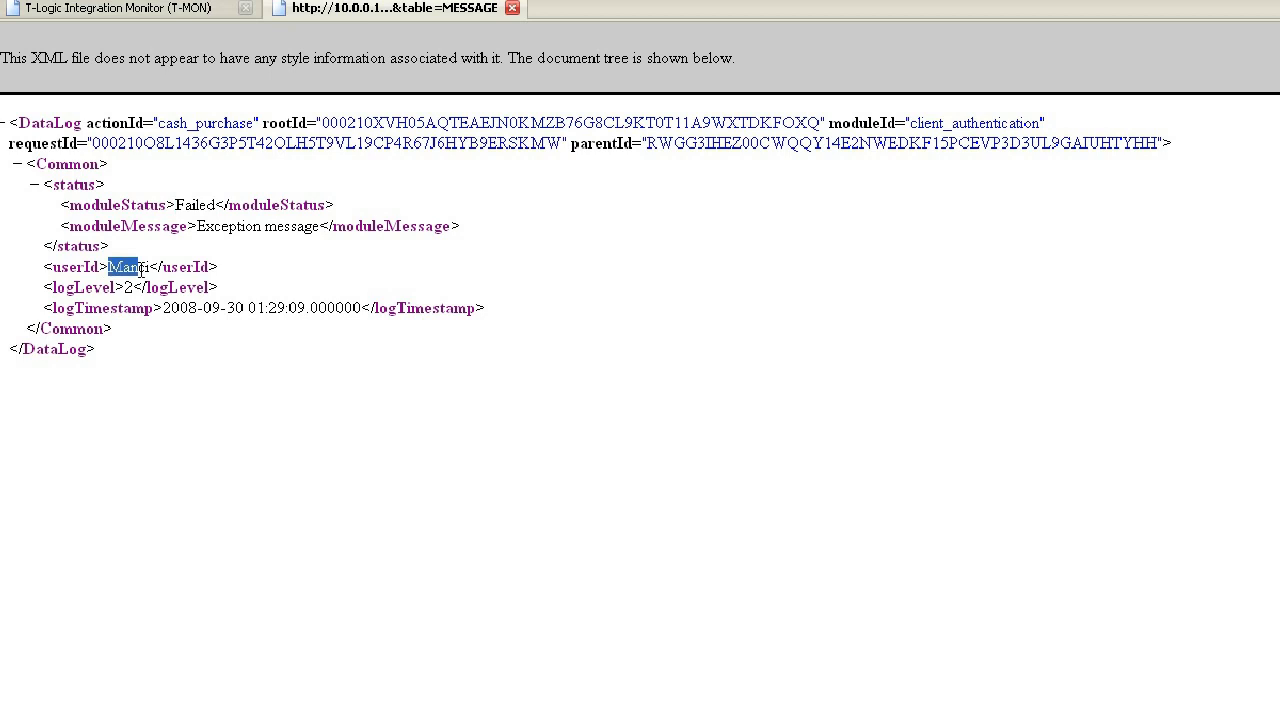